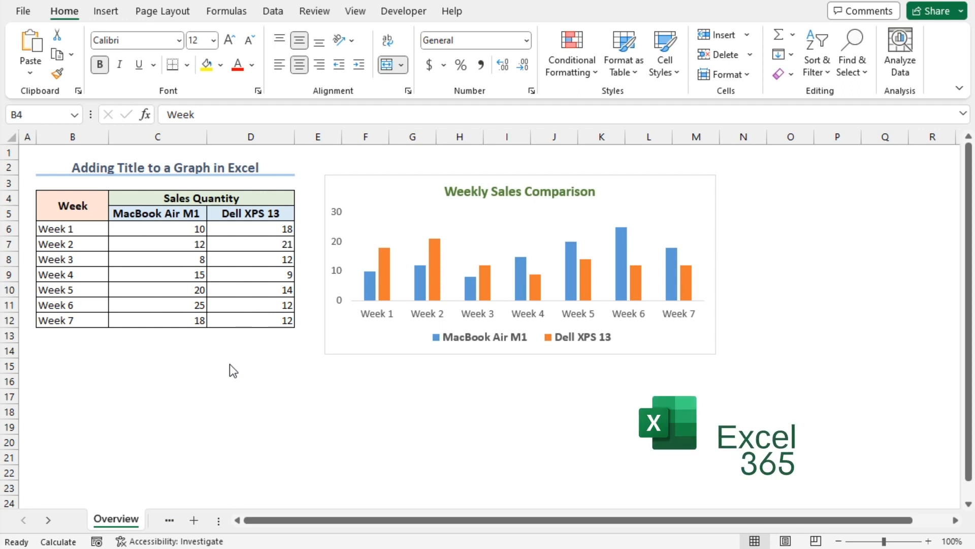
- Show the Dataset sheet's weekly sales table and select its untitled column chart
left_click(175, 519)
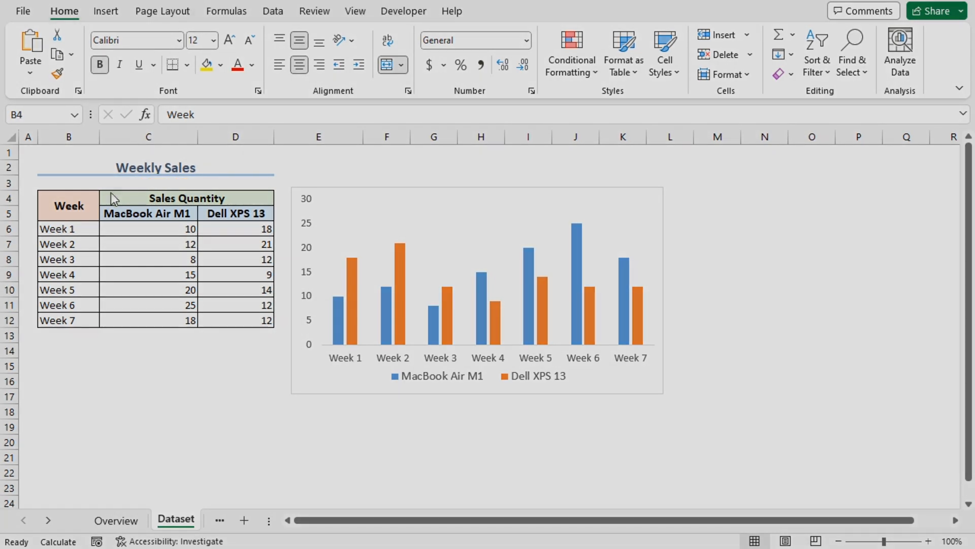
left_click(187, 198)
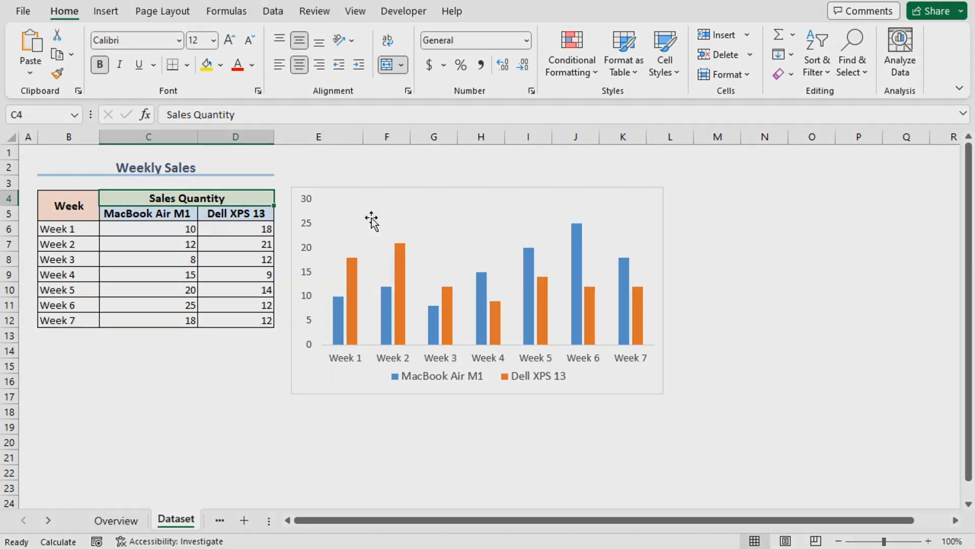
left_click(466, 255)
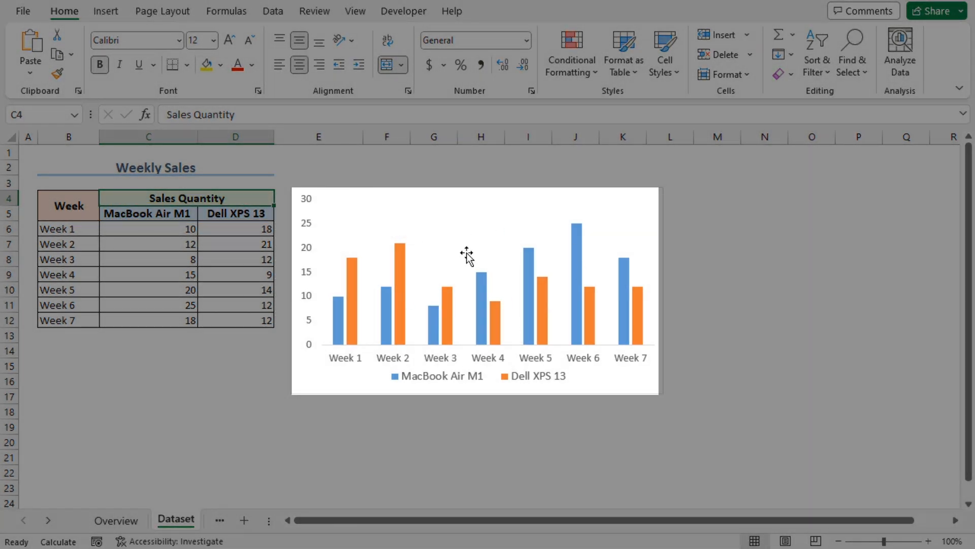
mouse_move(460, 214)
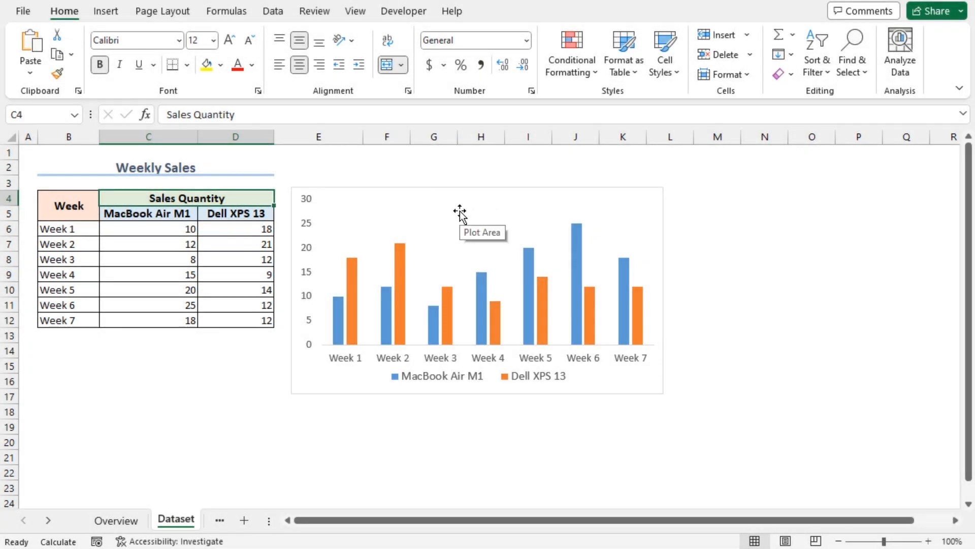
mouse_move(473, 211)
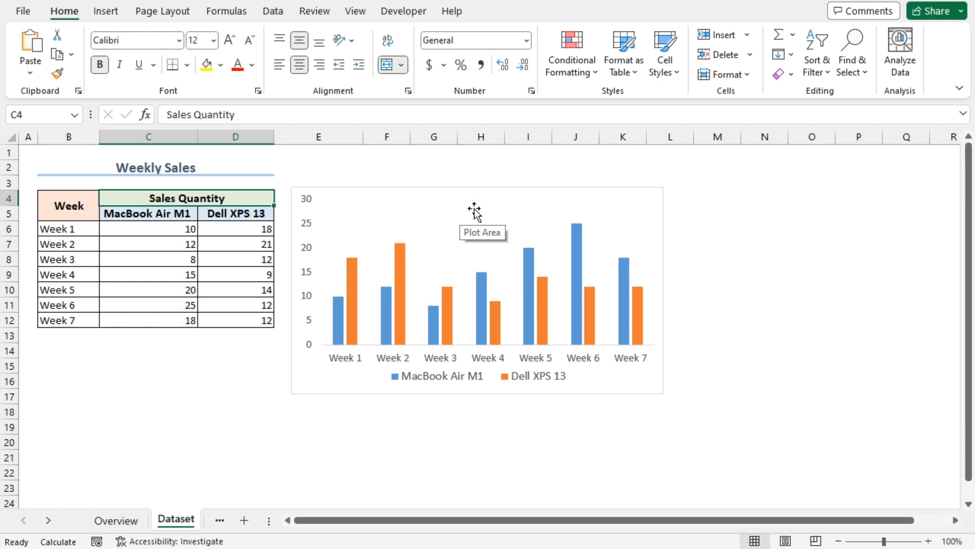
mouse_move(470, 217)
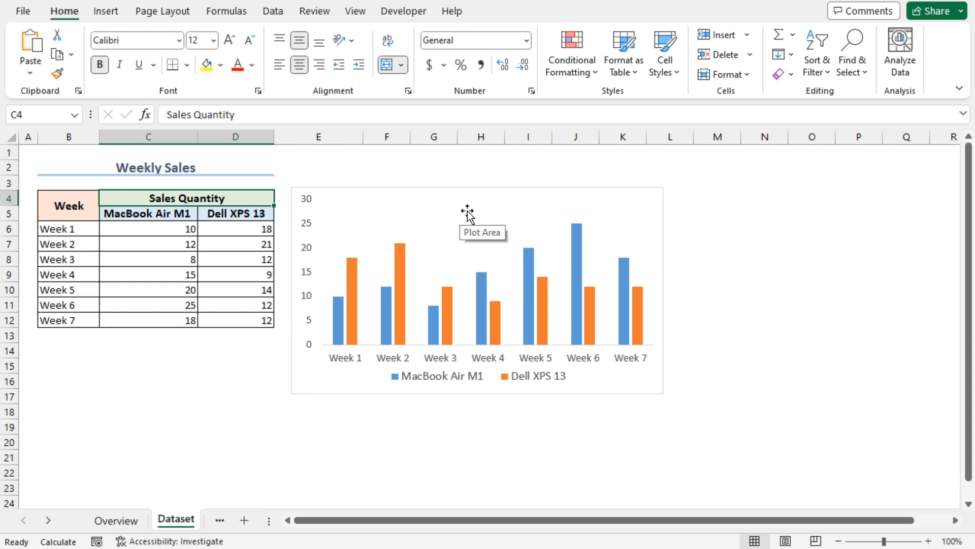
left_click(267, 519)
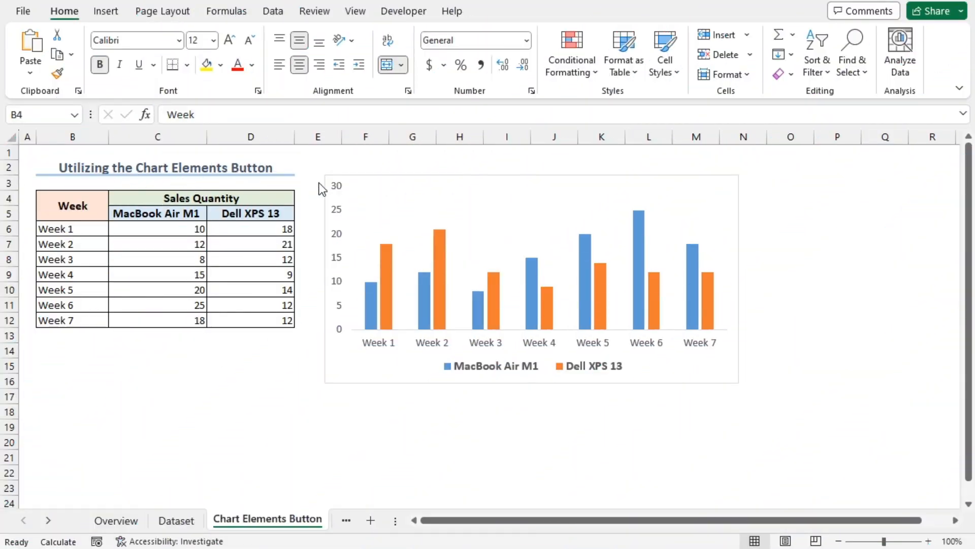
mouse_move(469, 182)
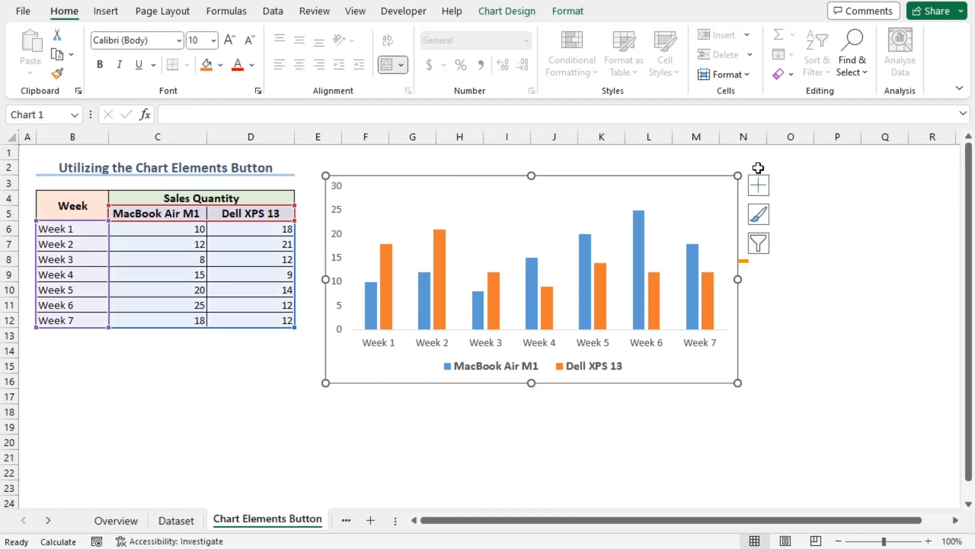
mouse_move(745, 279)
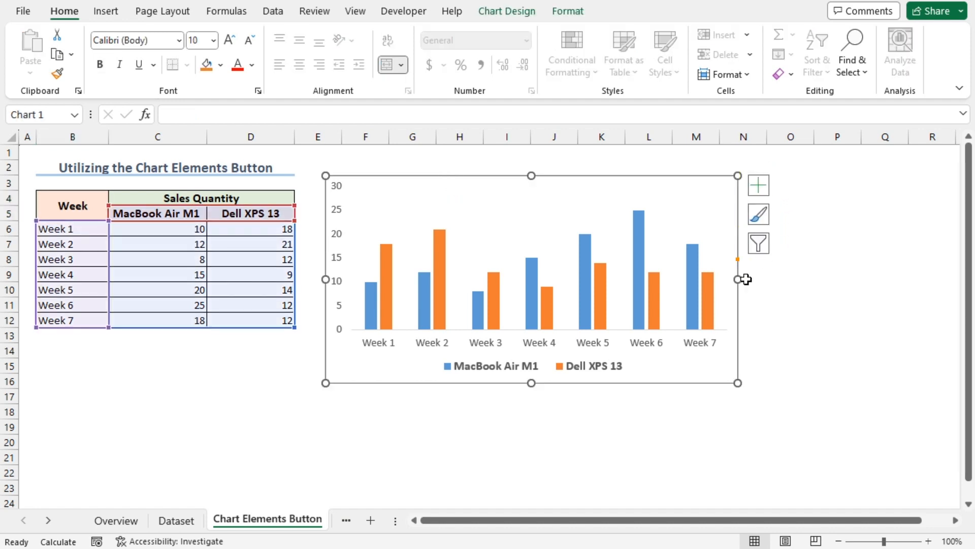
mouse_move(758, 184)
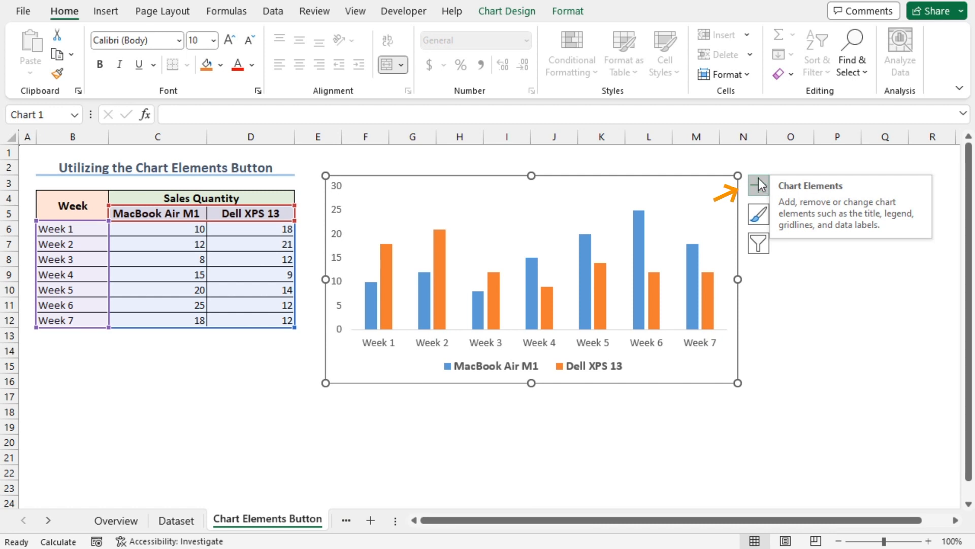
- Turn on Chart Title in Chart Elements and place the placeholder Above Chart
left_click(759, 185)
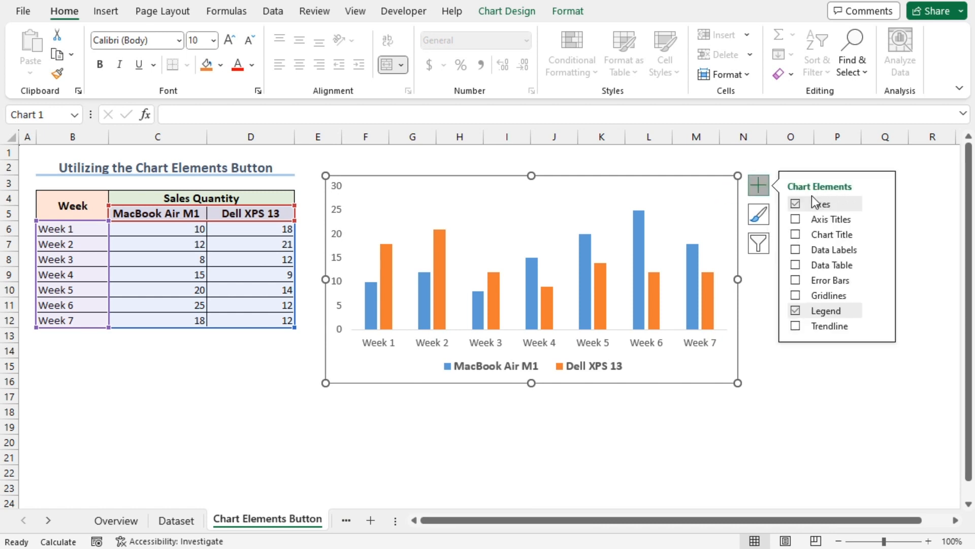
mouse_move(832, 219)
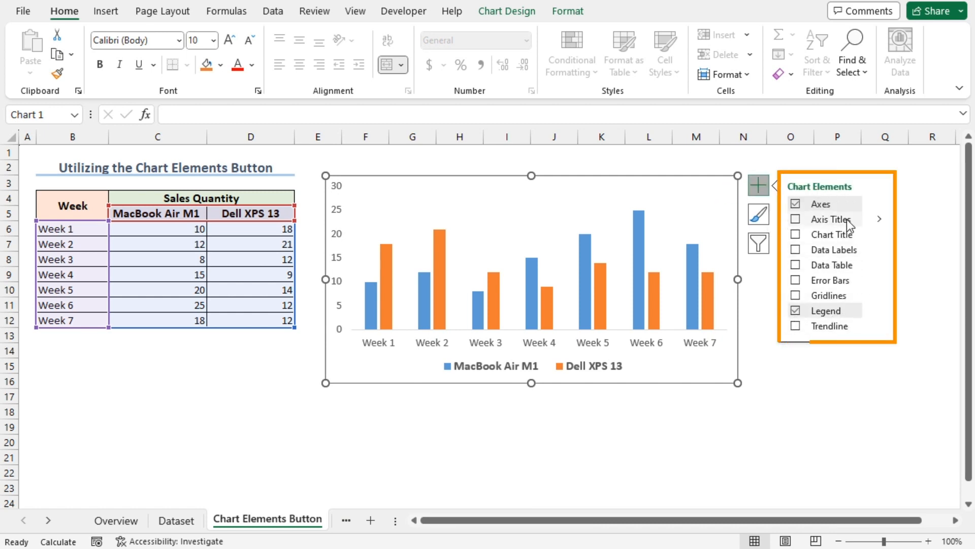
mouse_move(865, 286)
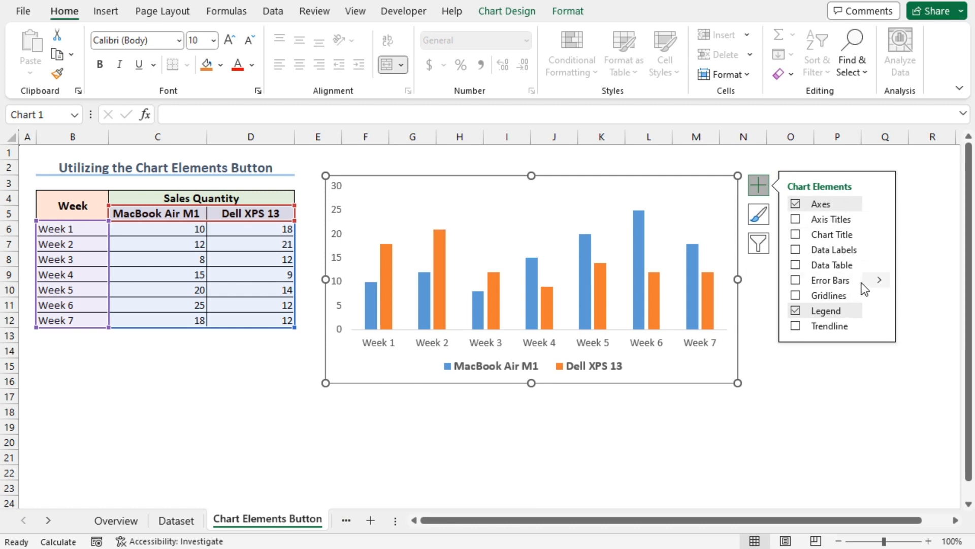
left_click(796, 234)
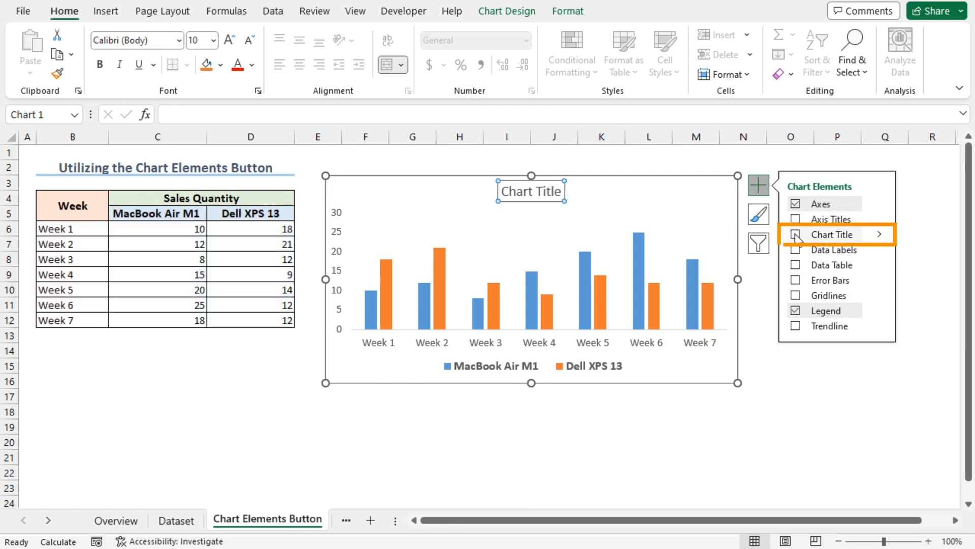
left_click(795, 234)
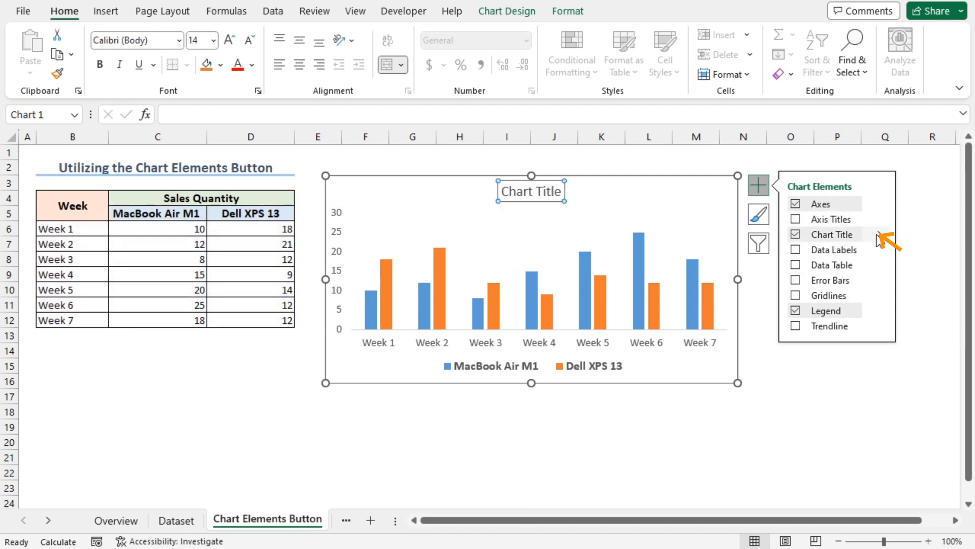
left_click(879, 234)
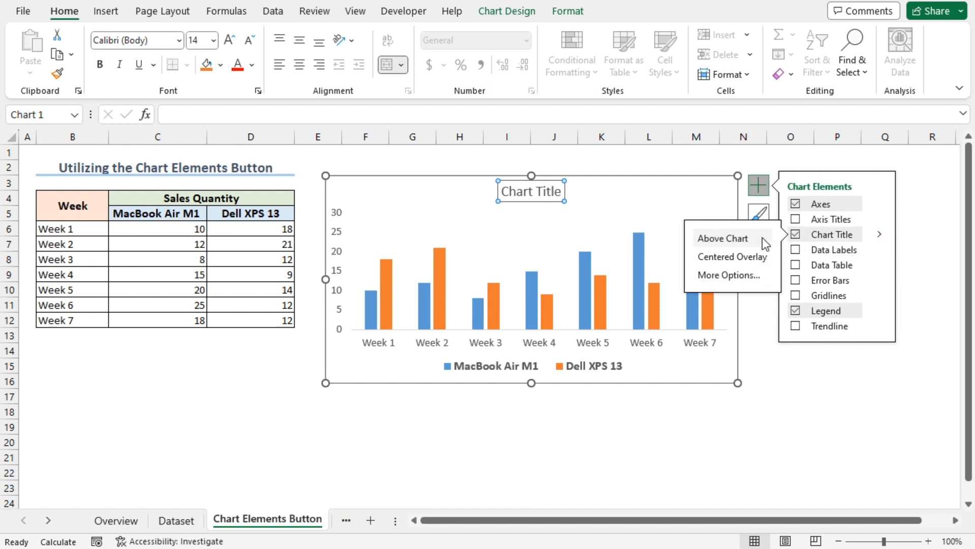
mouse_move(750, 267)
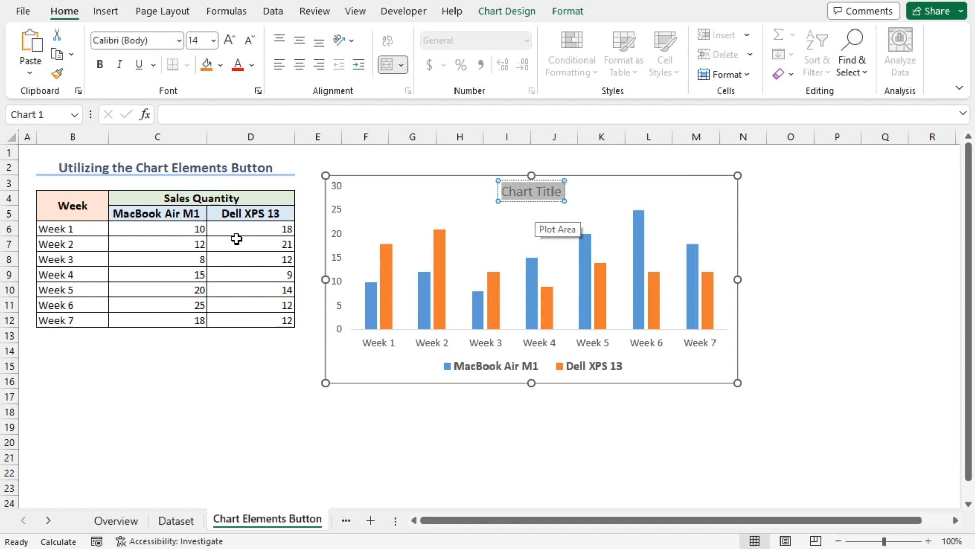
mouse_move(537, 210)
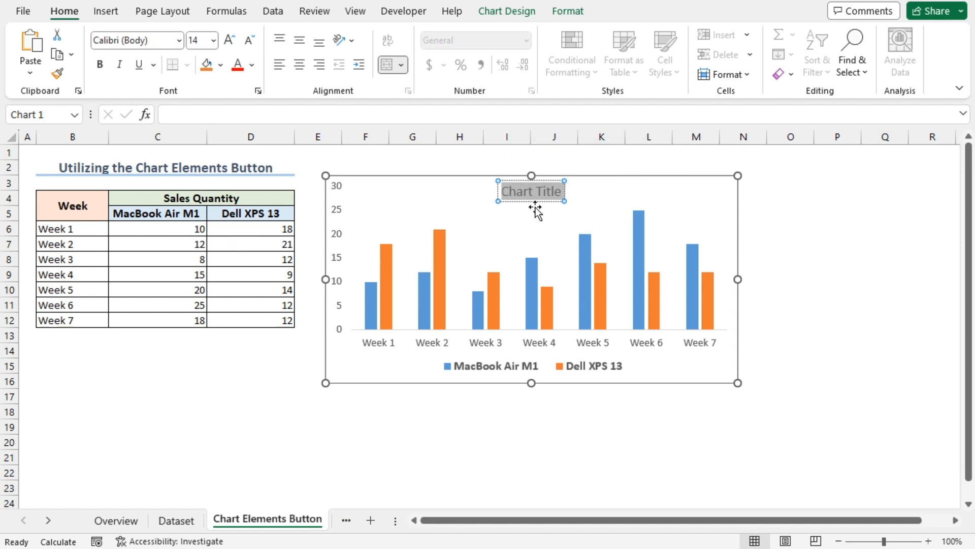
- Replace the placeholder title with 'Weekly Sales Comparison' and deselect the chart
type("Weekly Sales Comparison")
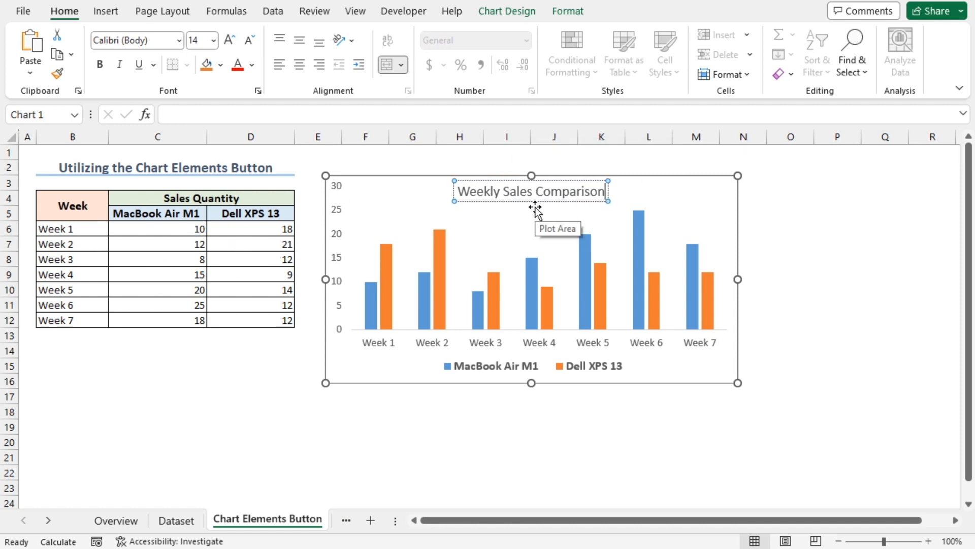
left_click(72, 206)
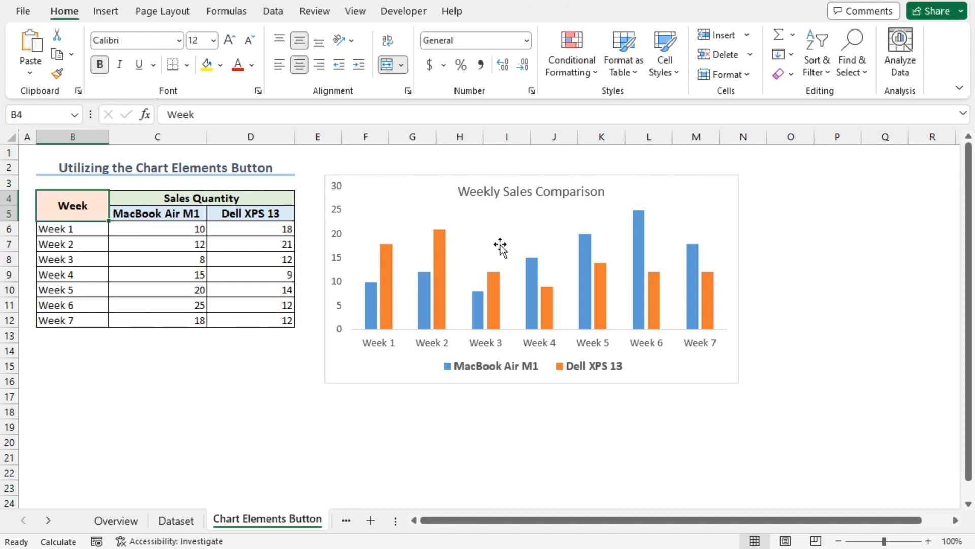
mouse_move(440, 193)
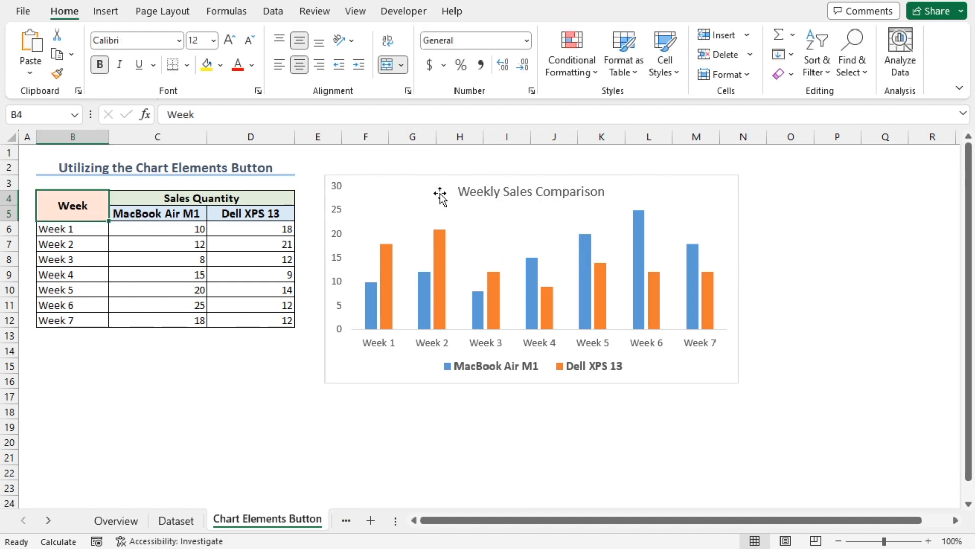
mouse_move(516, 208)
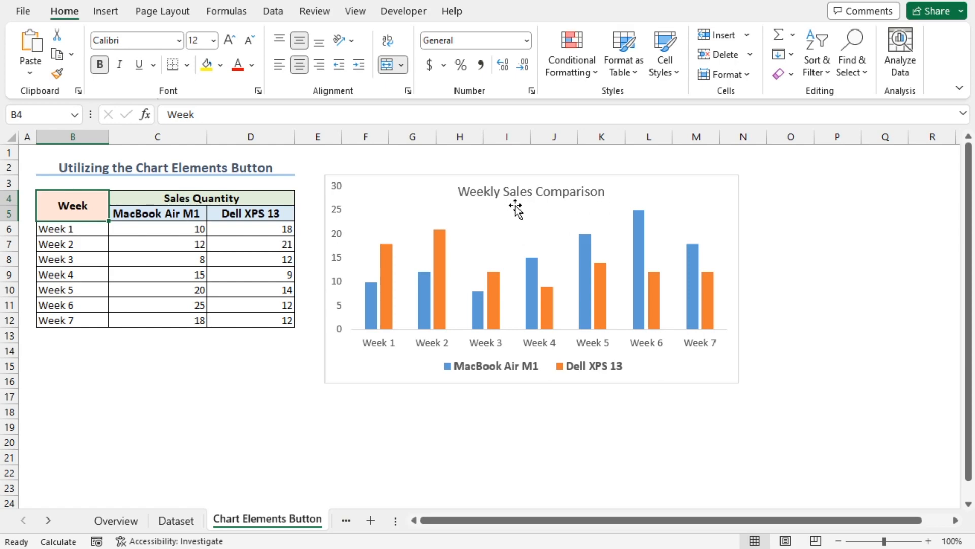
- In Format Chart Title Text Options, give the title a solid green fill, then move to the Adding Title sheet
double_click(530, 191)
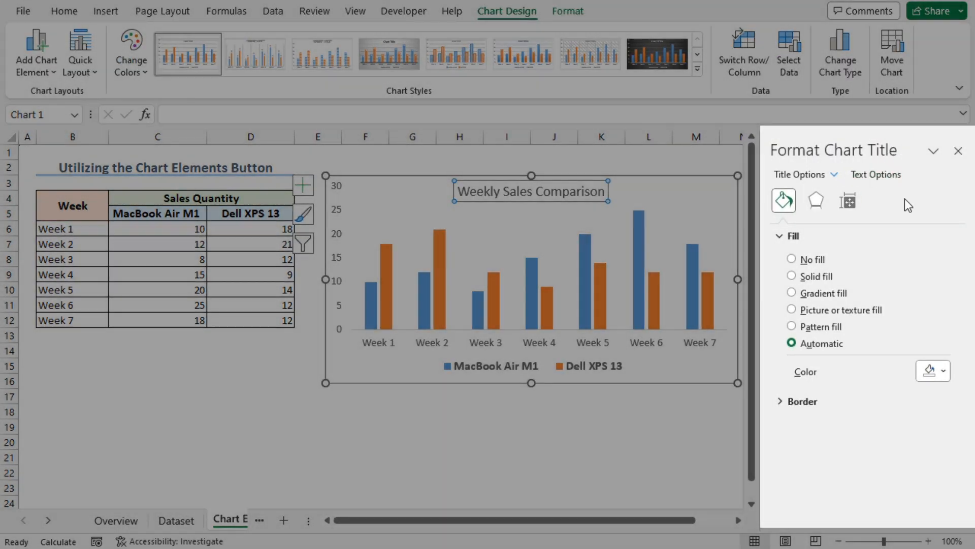
left_click(958, 150)
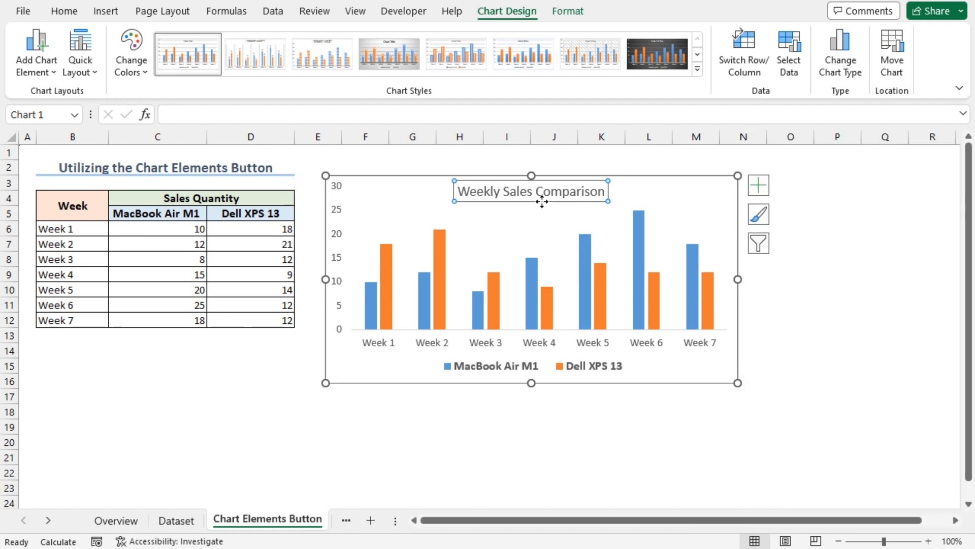
mouse_move(539, 215)
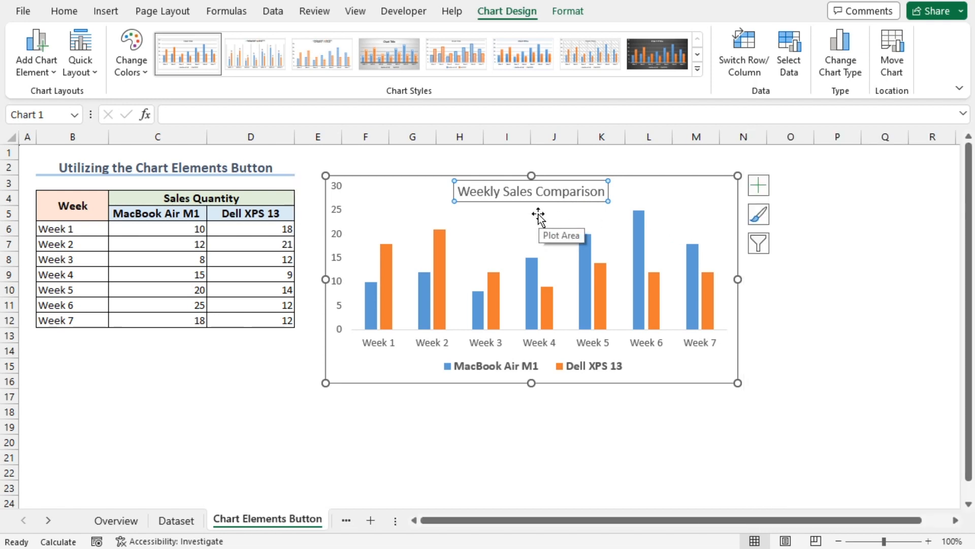
double_click(530, 191)
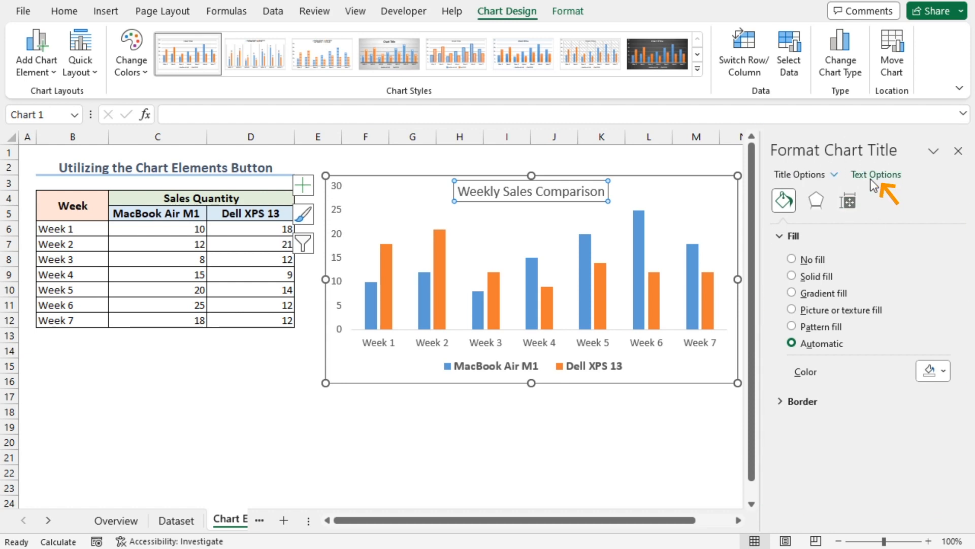
left_click(876, 173)
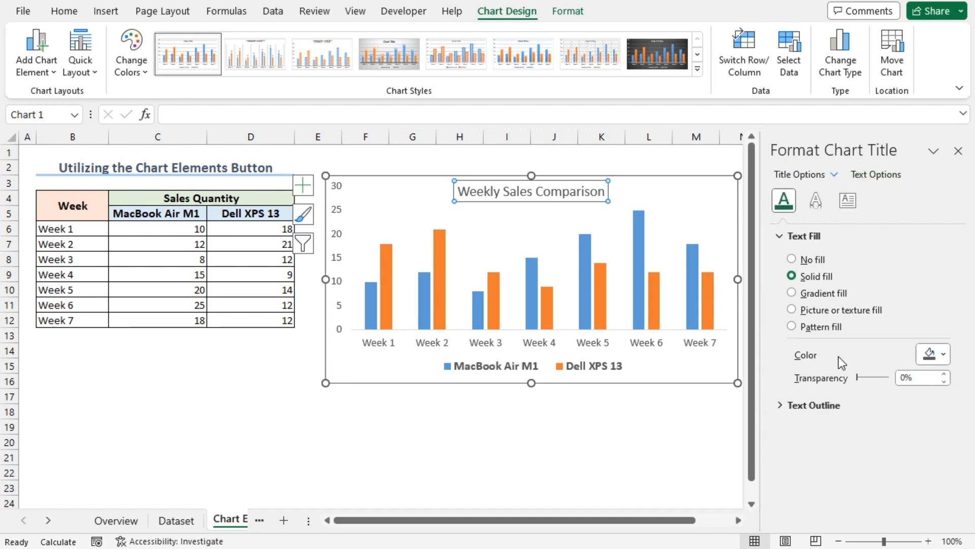
mouse_move(943, 358)
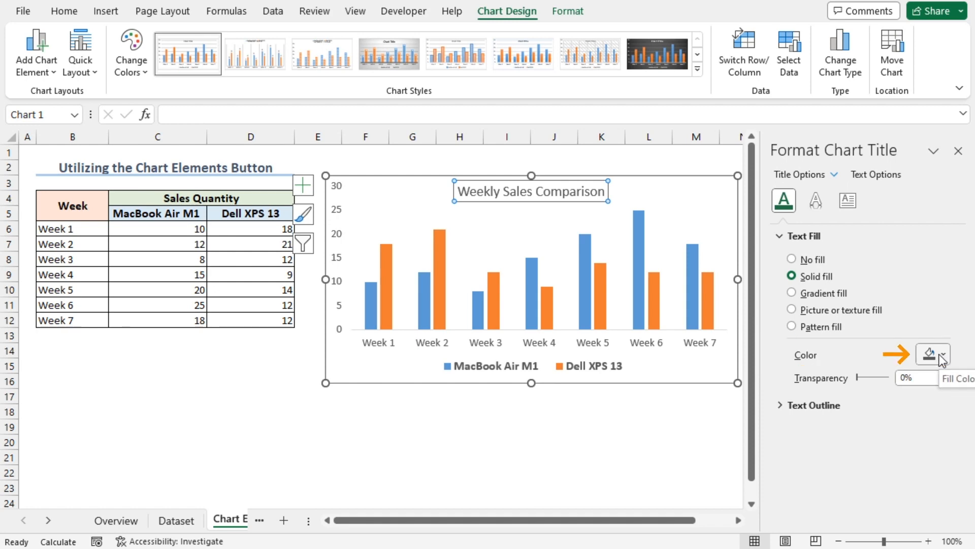
left_click(928, 355)
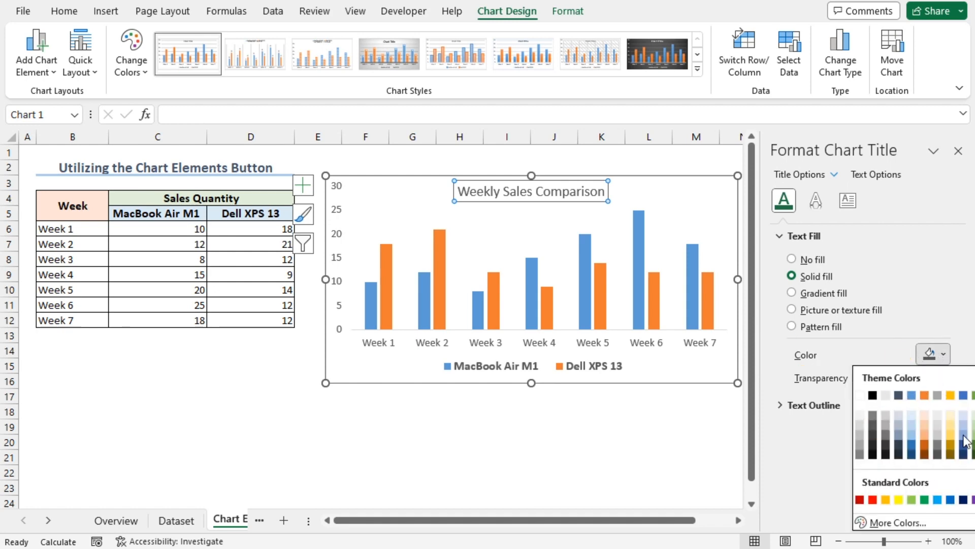
mouse_move(954, 436)
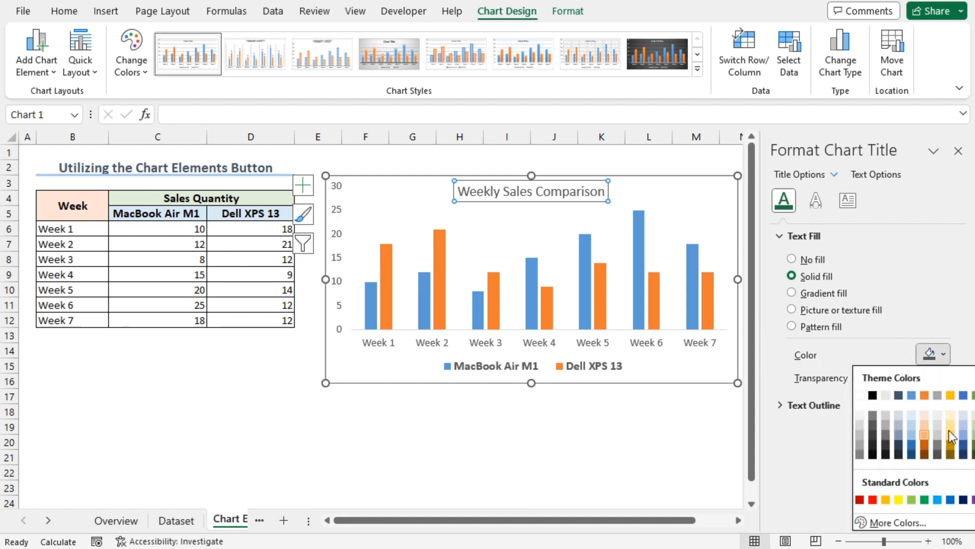
mouse_move(939, 443)
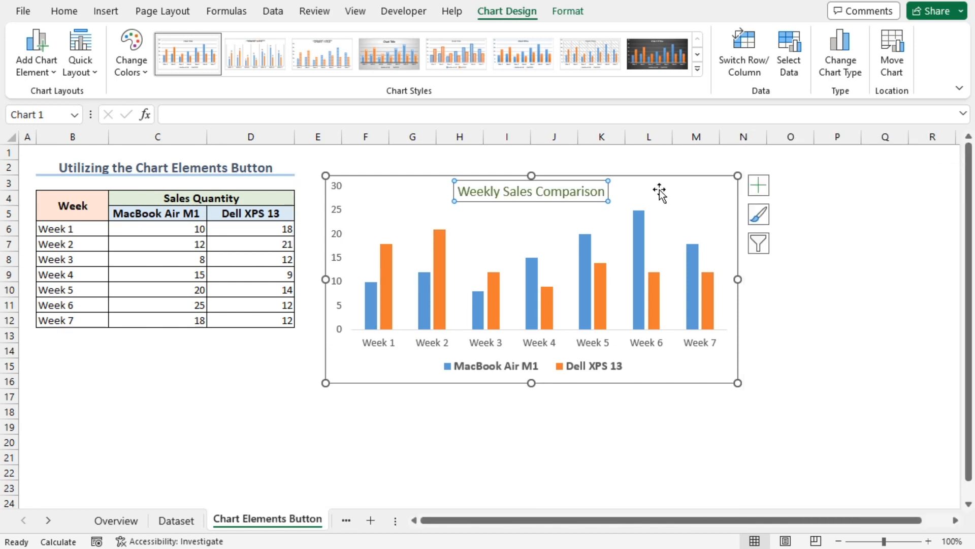
left_click(530, 191)
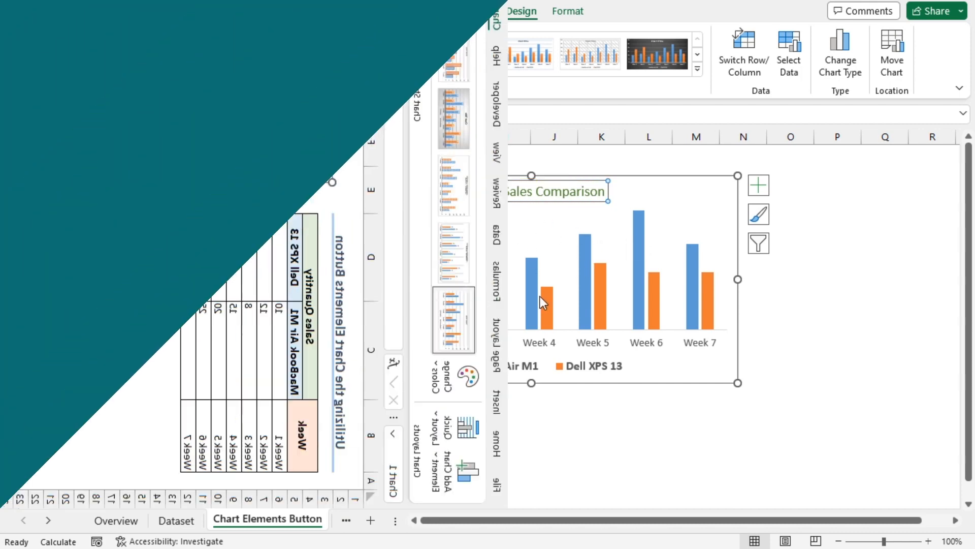
left_click(371, 519)
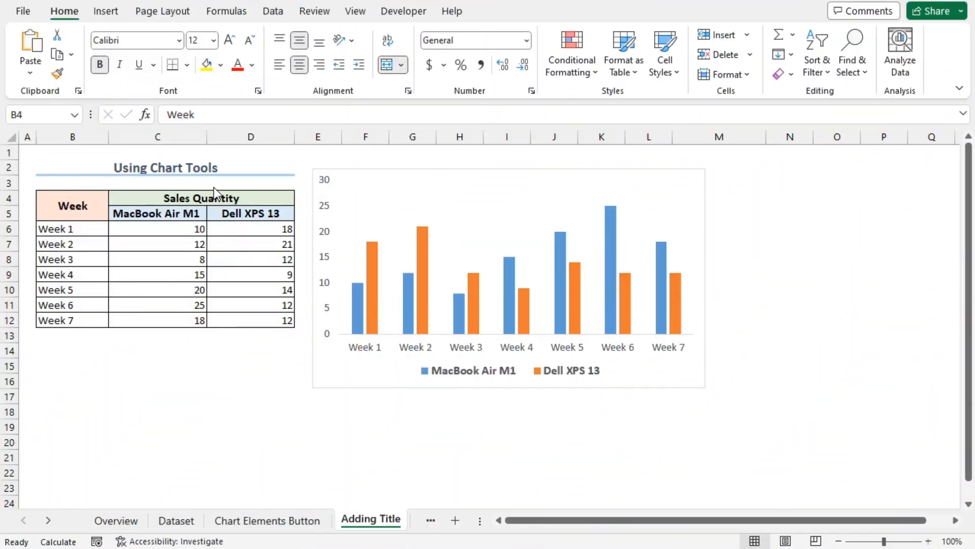
mouse_move(467, 175)
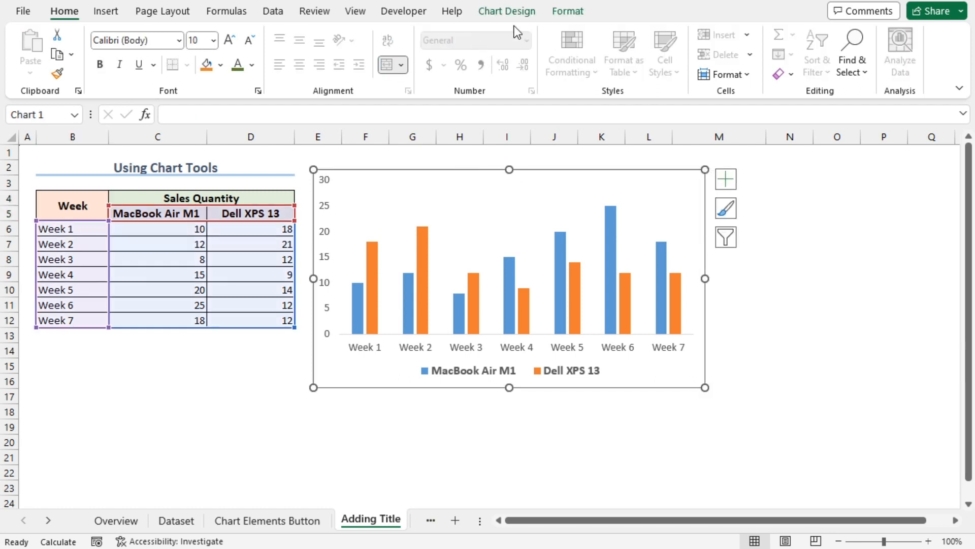
mouse_move(506, 25)
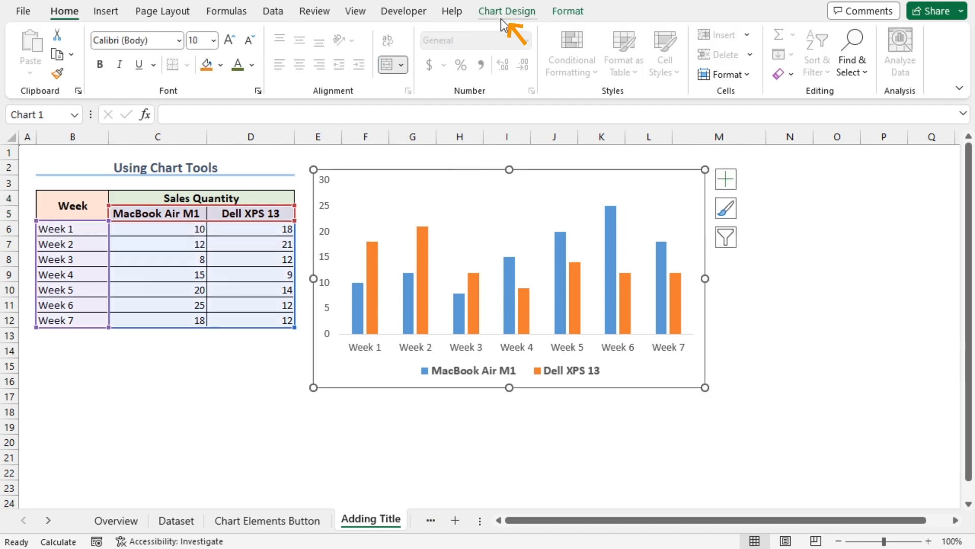
- Add a chart title Above Chart via Chart Design > Add Chart Element and name it 'Weekly Sales Comparison'
left_click(506, 10)
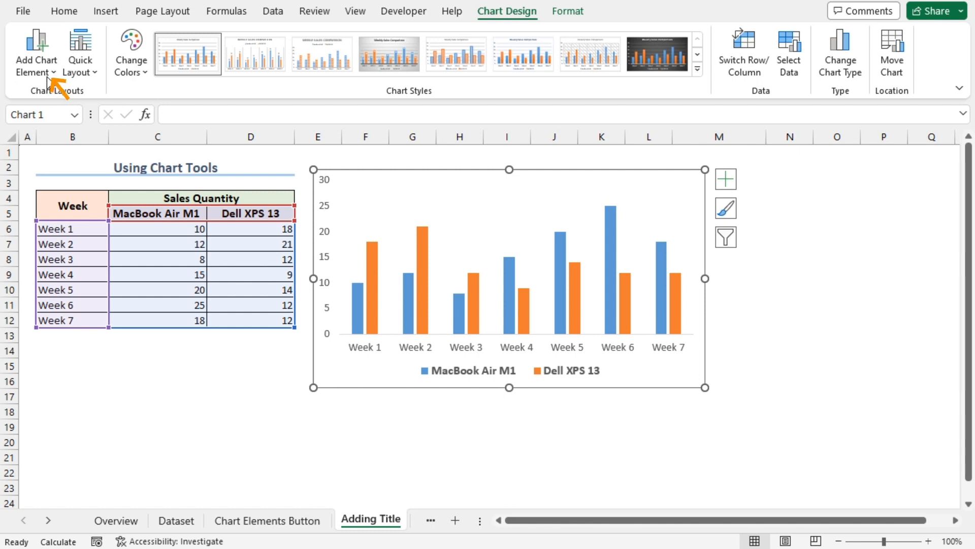
mouse_move(36, 53)
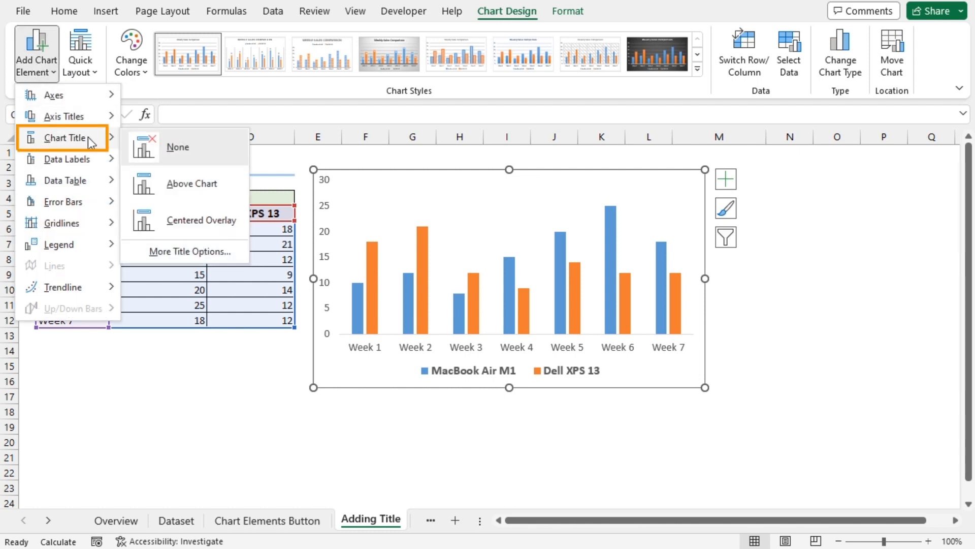
left_click(190, 183)
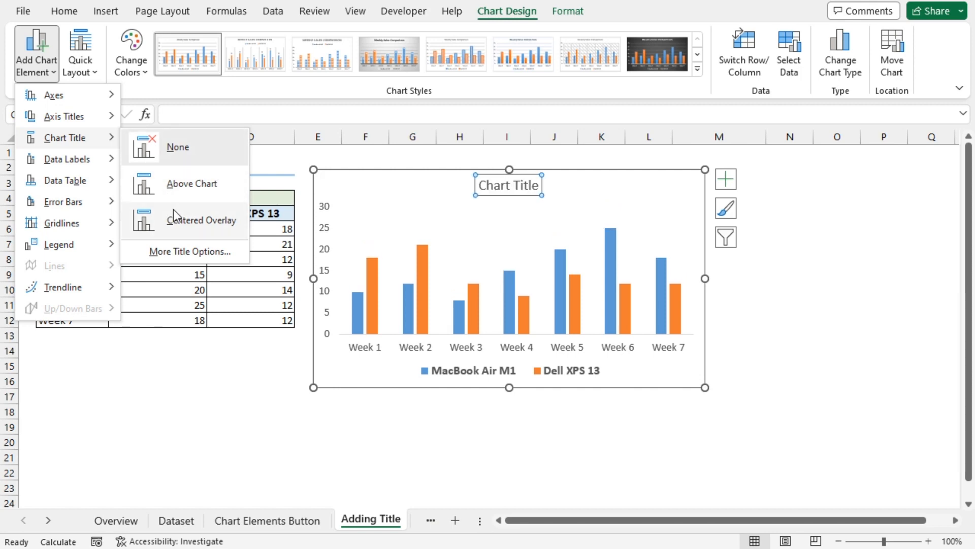
mouse_move(193, 187)
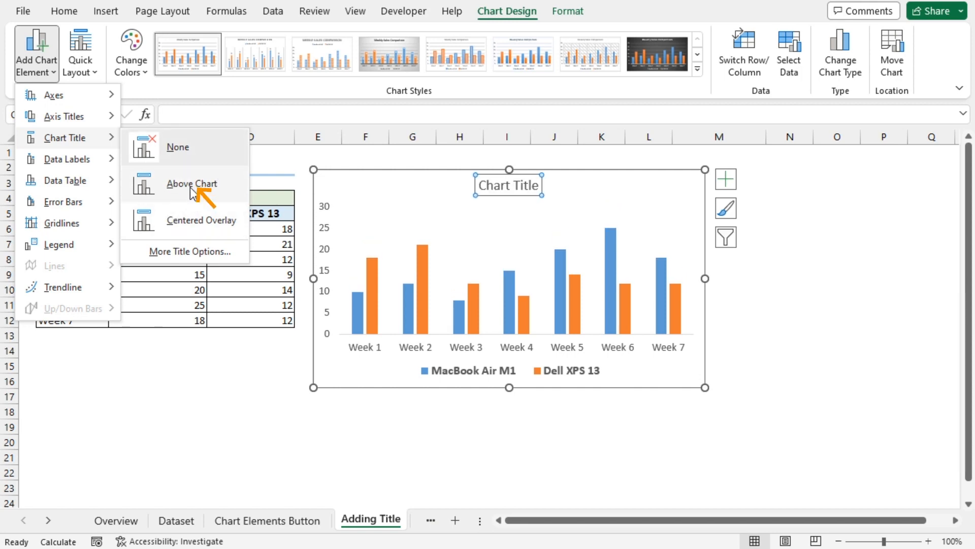
left_click(192, 184)
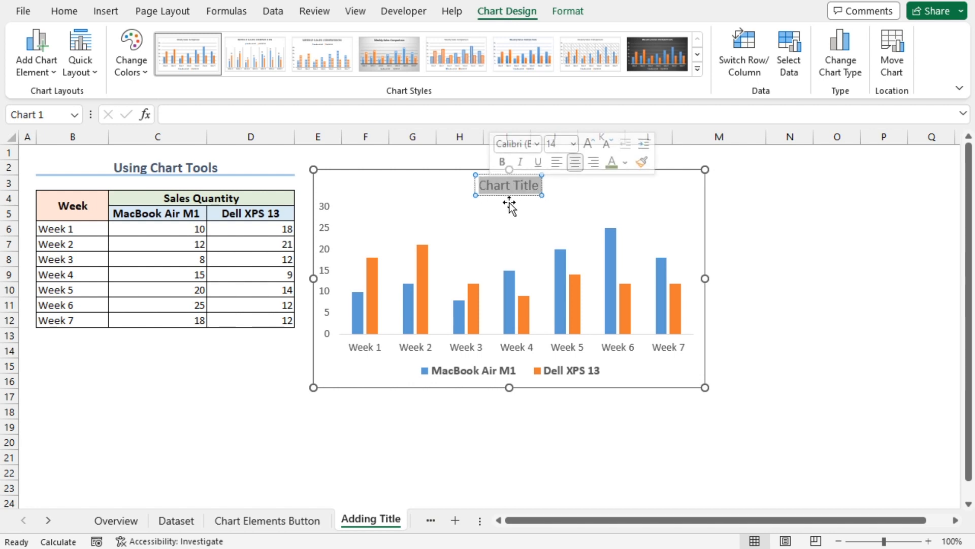
type("Weekly")
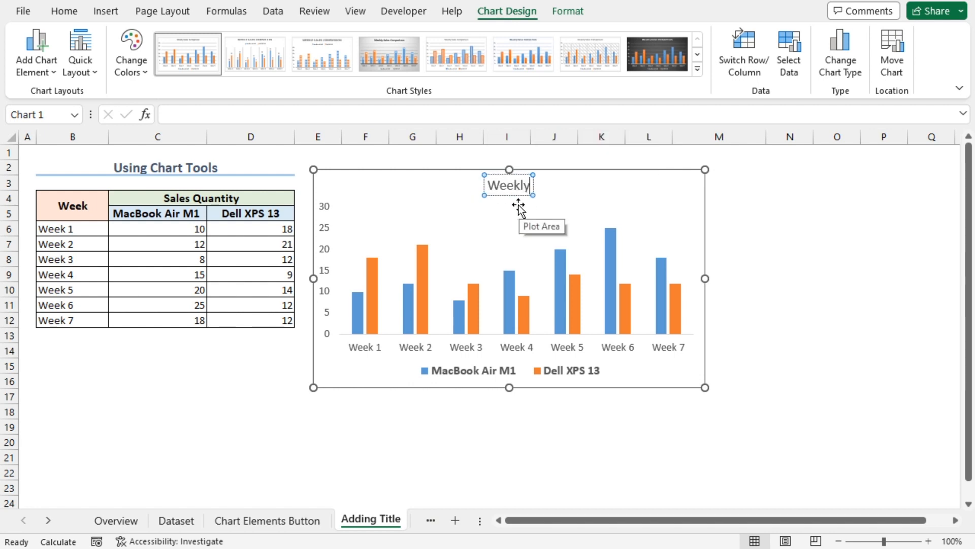
type("Sales Comparison")
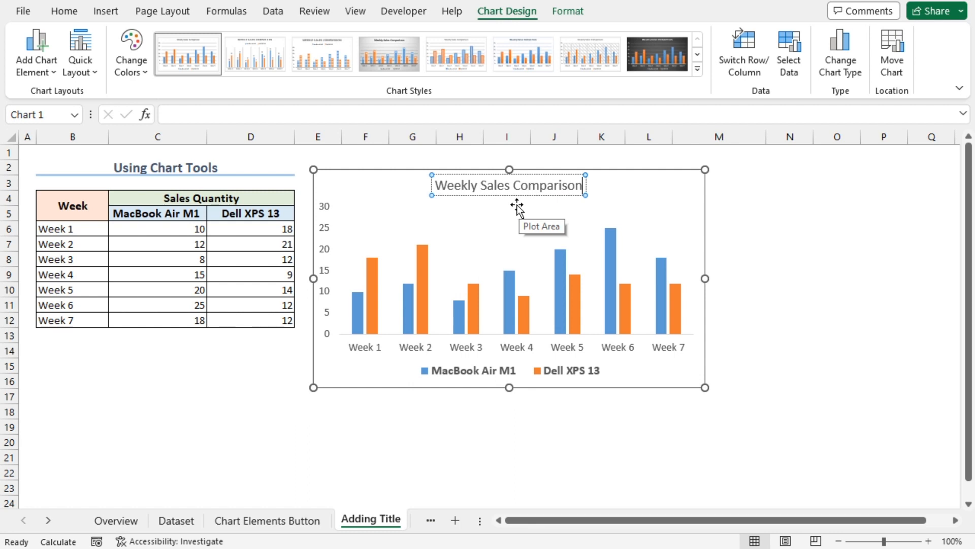
double_click(508, 184)
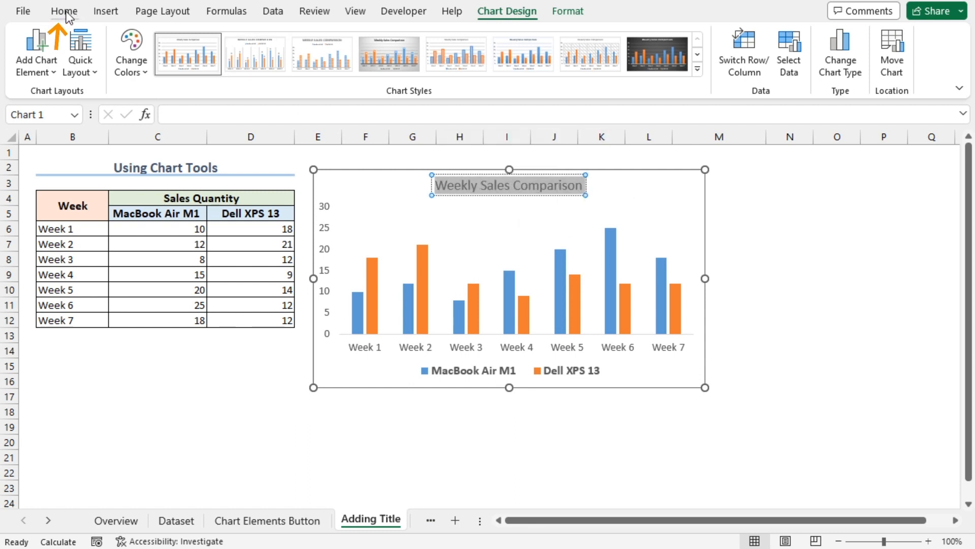
- From the Home font options, colour the title green and make it bold with Ctrl+B
left_click(63, 10)
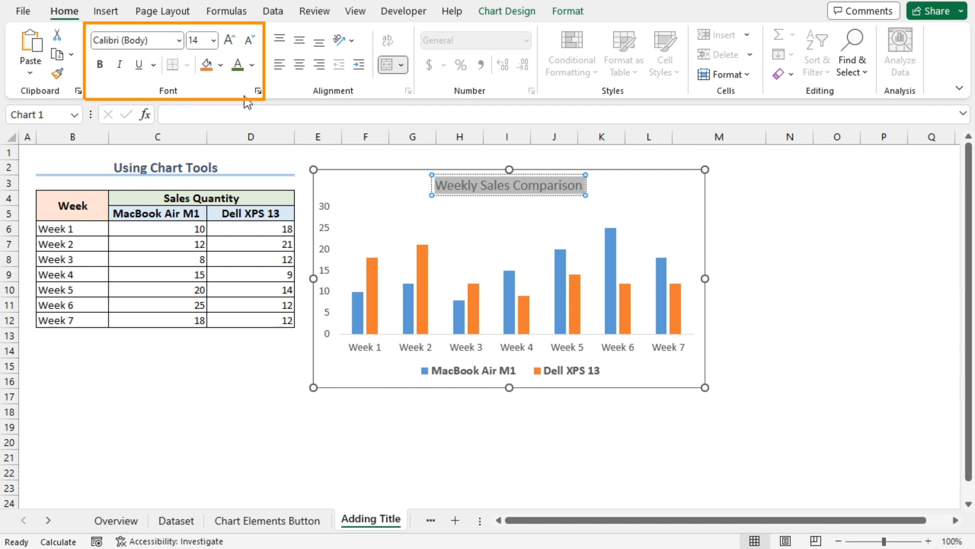
mouse_move(253, 65)
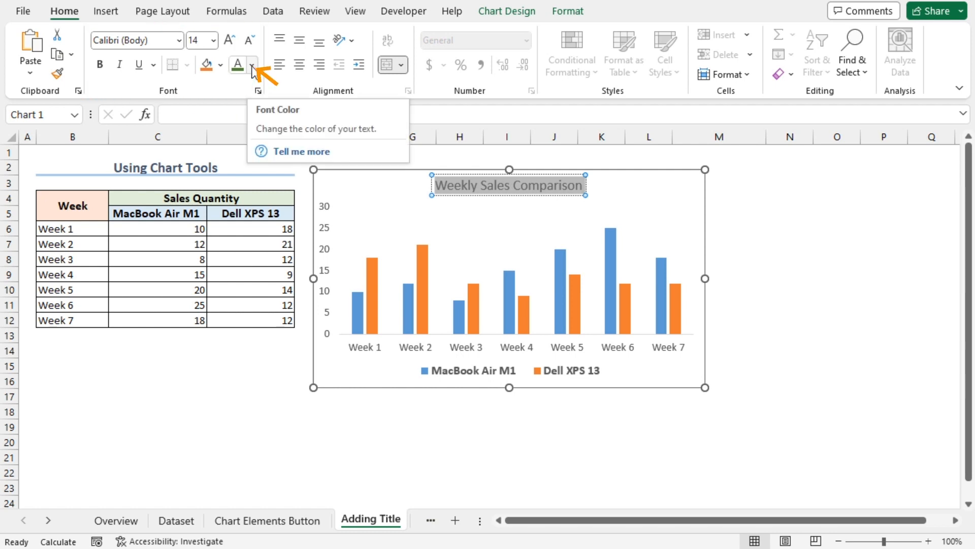
left_click(252, 65)
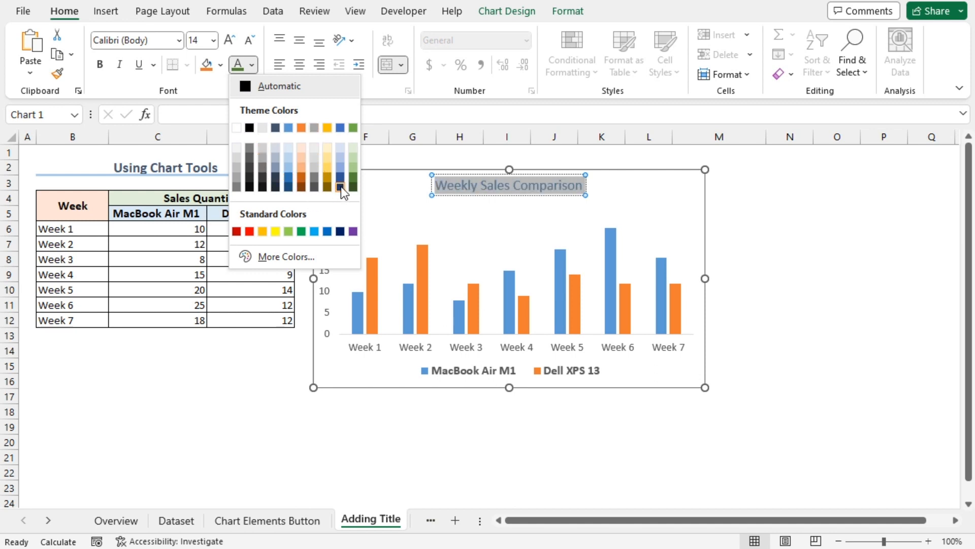
mouse_move(353, 181)
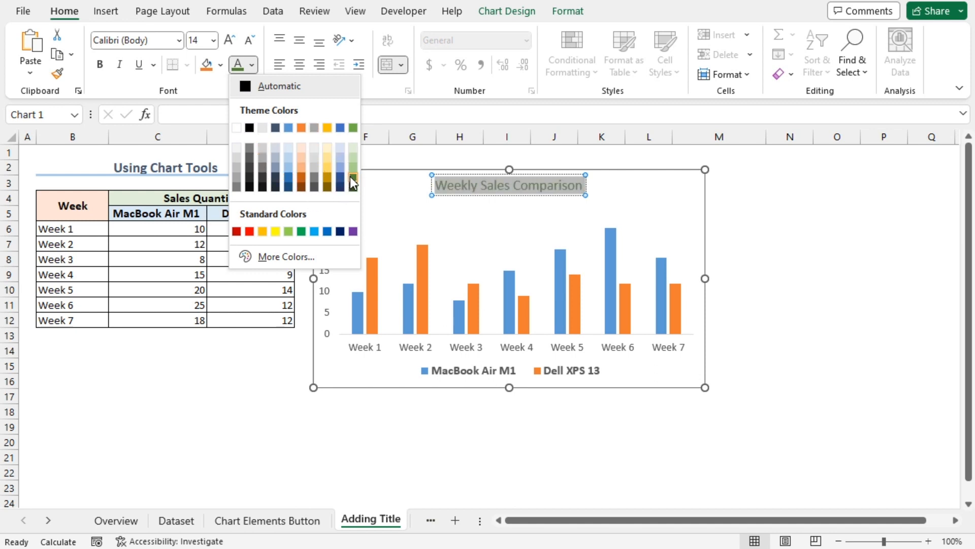
mouse_move(99, 64)
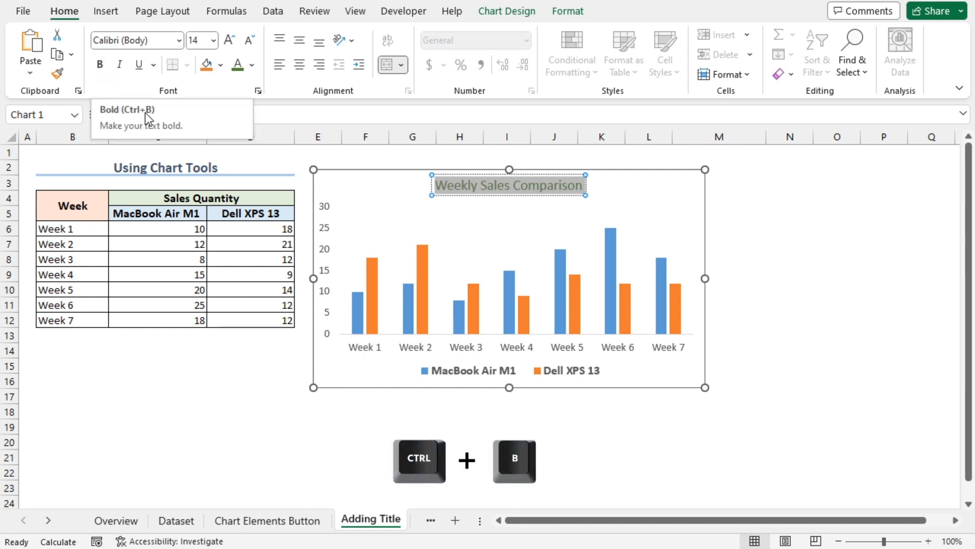
key("ctrl+b")
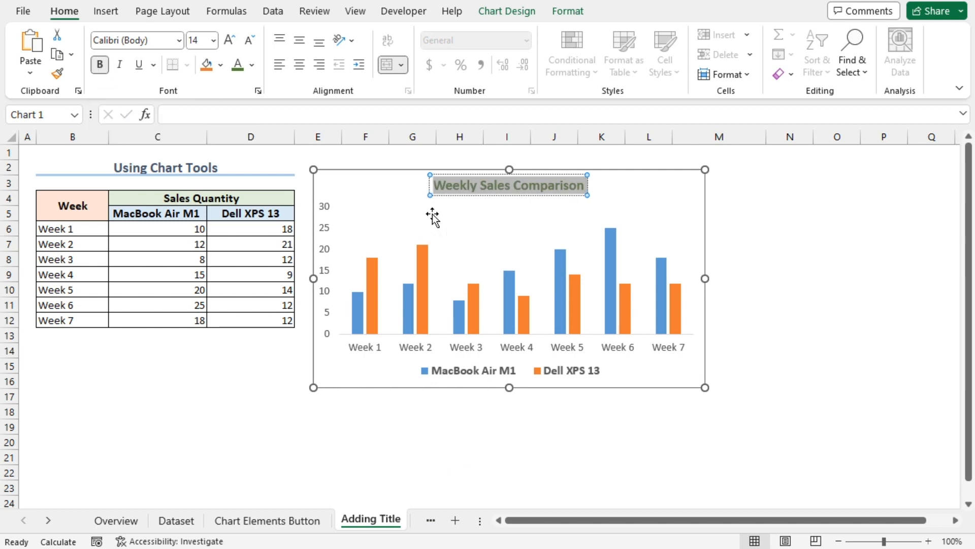
mouse_move(432, 215)
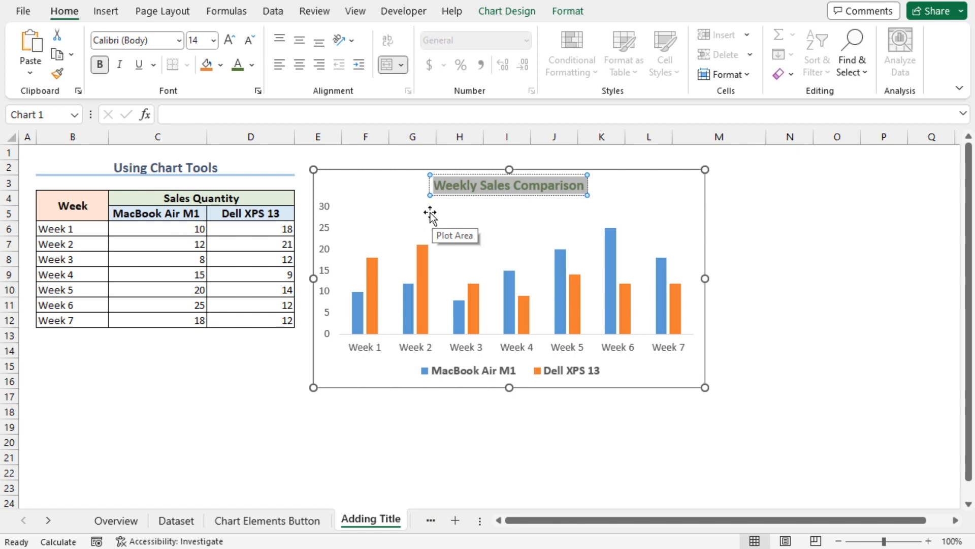
left_click(453, 520)
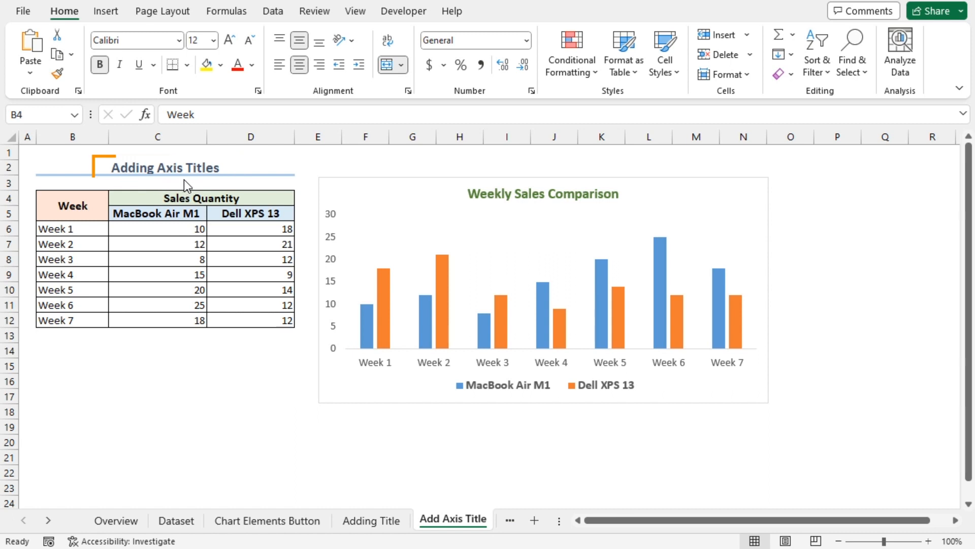
mouse_move(436, 184)
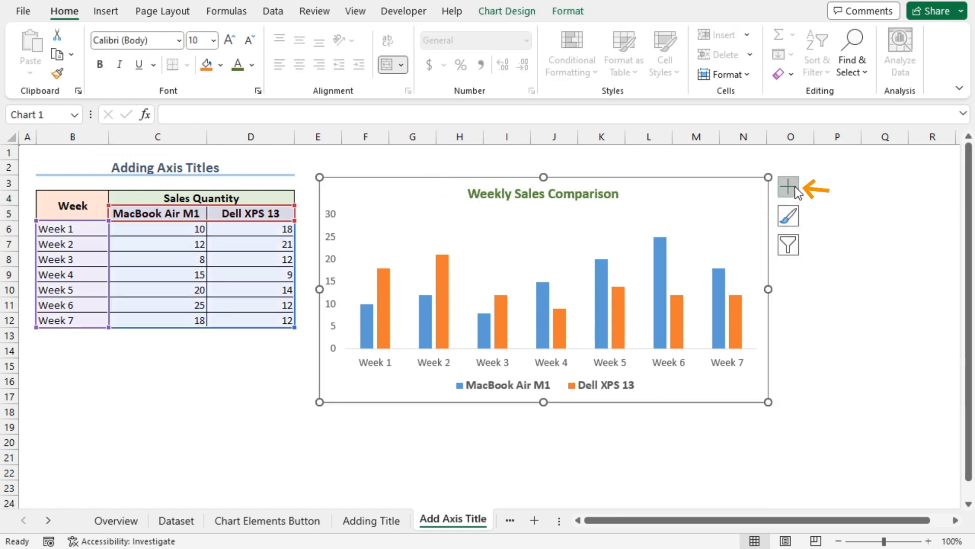
mouse_move(788, 187)
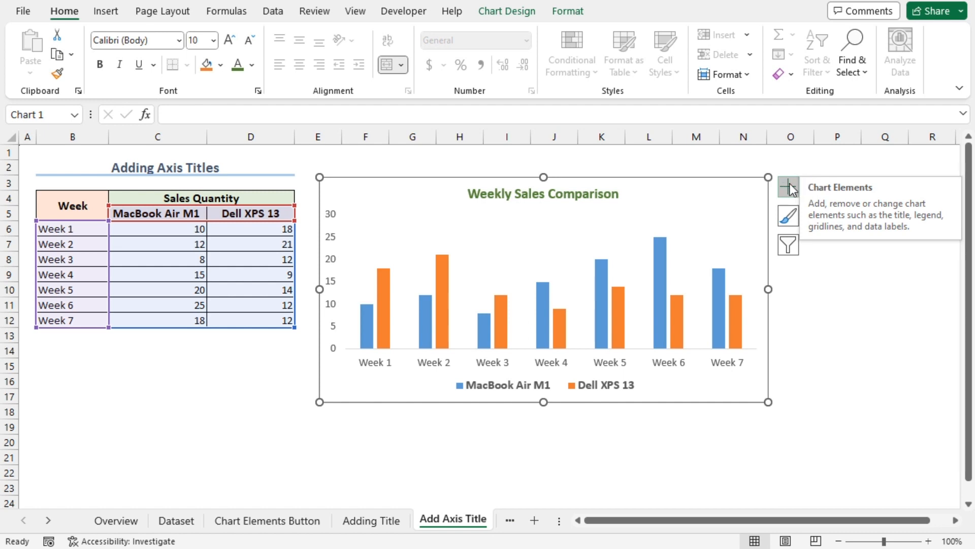
- Turn on Axis Titles in Chart Elements for both Primary Horizontal and Primary Vertical axes
left_click(787, 187)
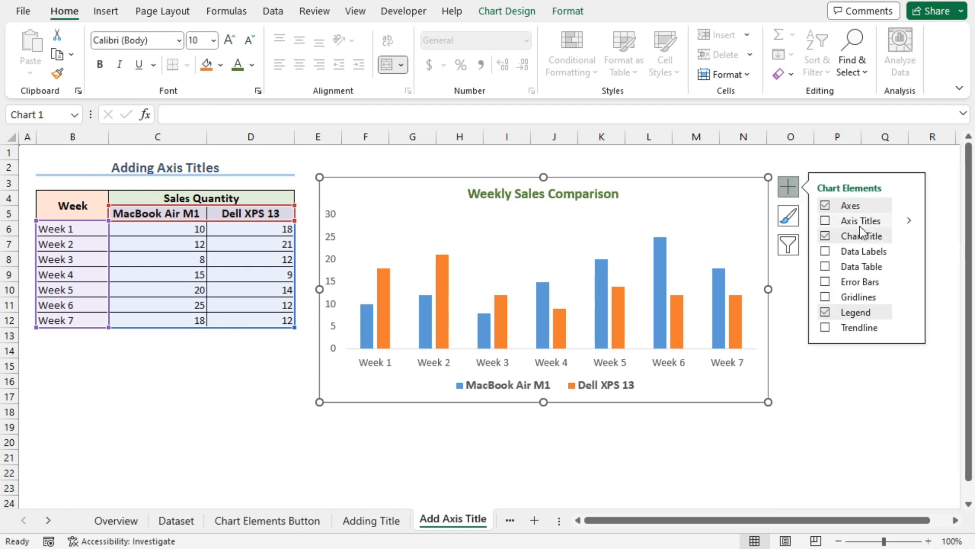
left_click(825, 235)
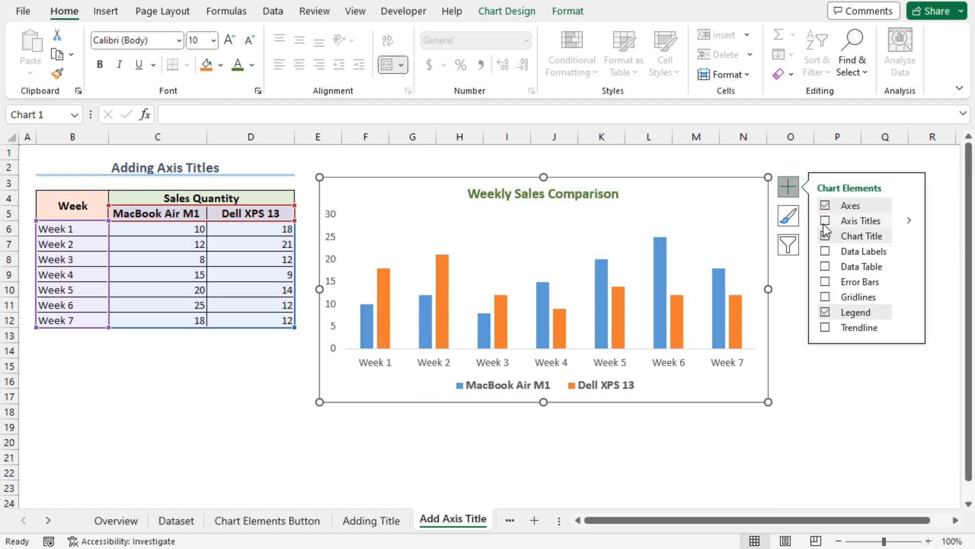
left_click(825, 220)
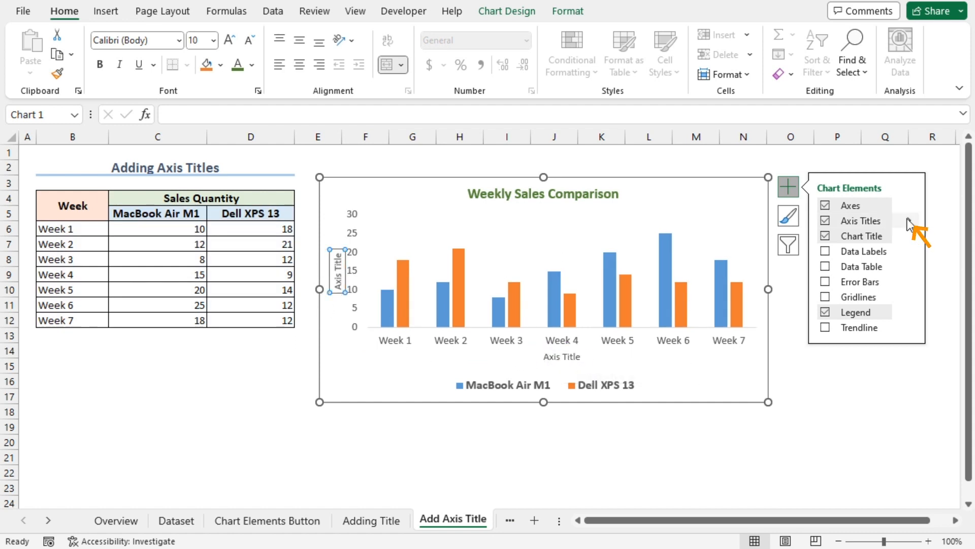
left_click(907, 220)
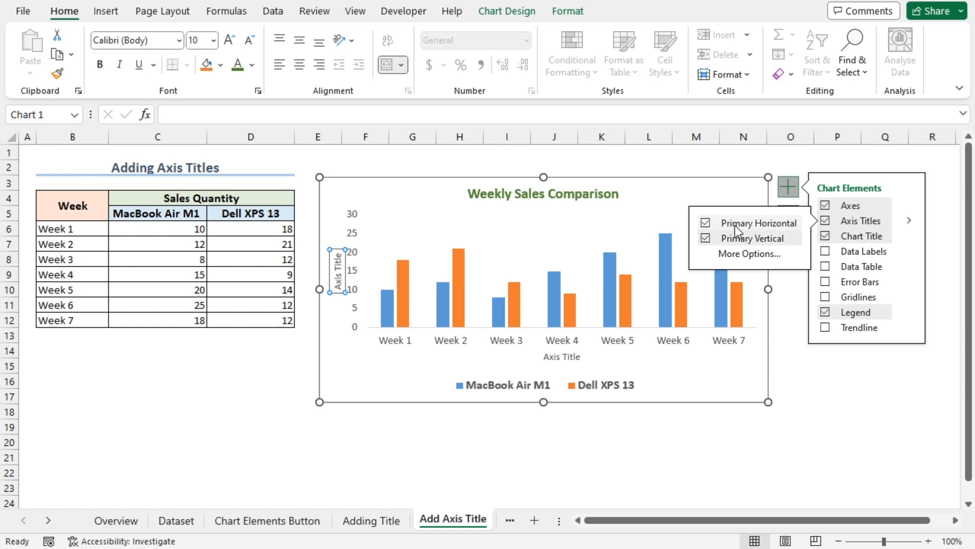
mouse_move(710, 238)
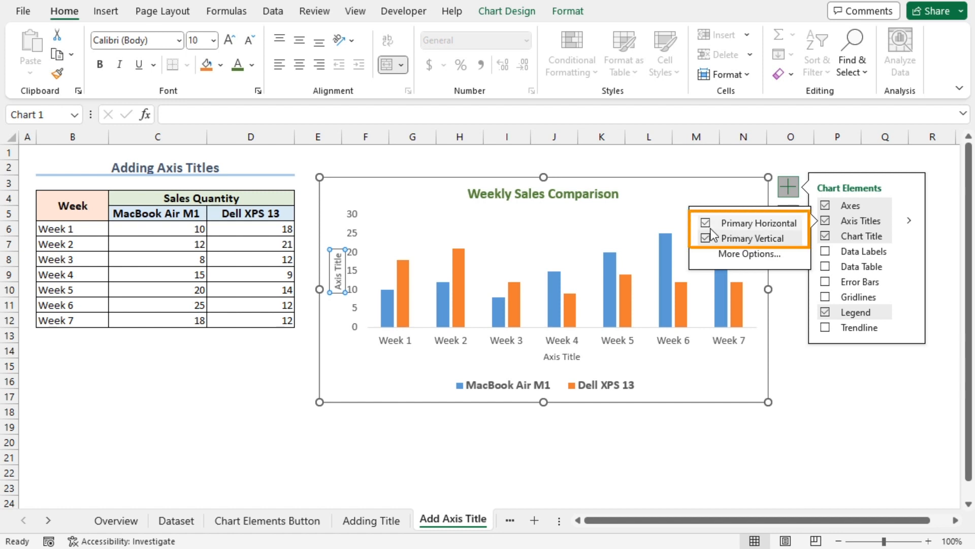
mouse_move(562, 281)
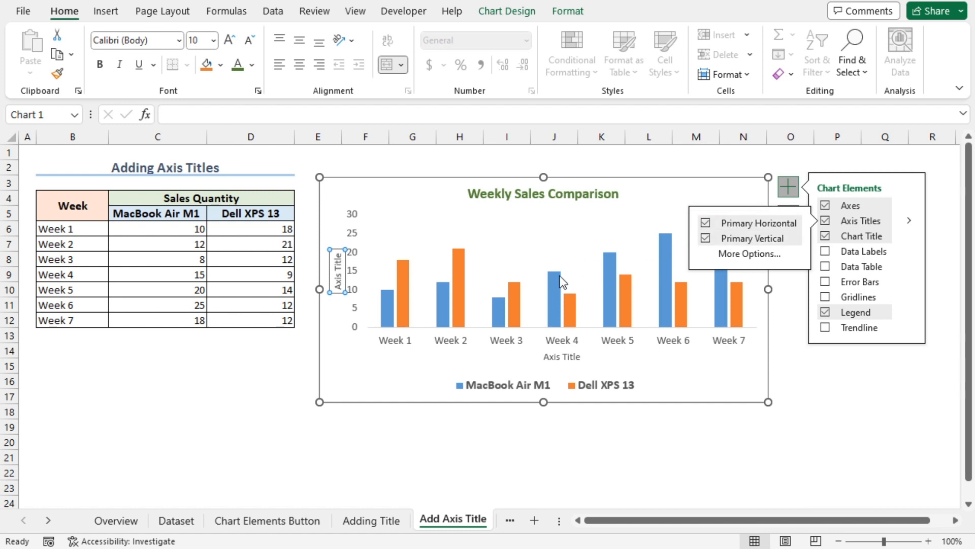
mouse_move(727, 238)
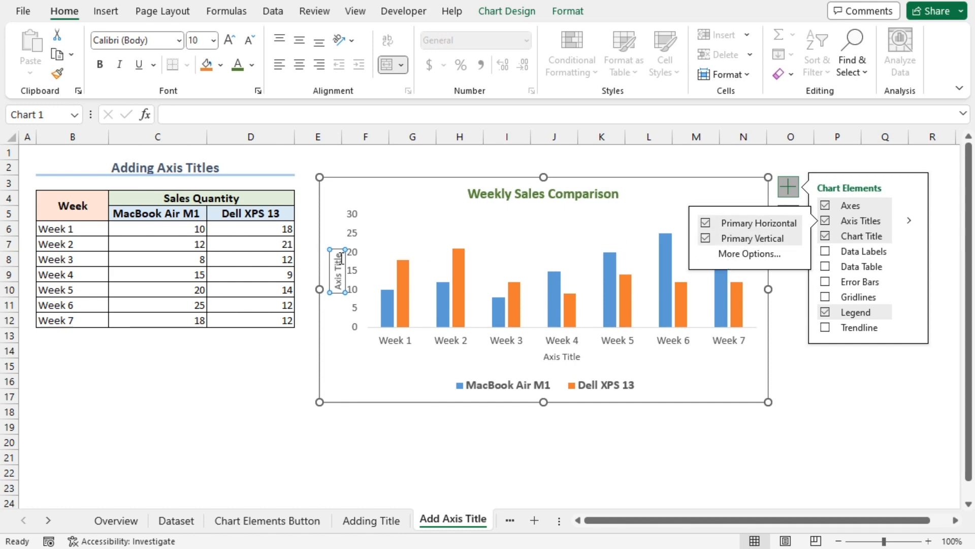
- Name the vertical axis 'Sales Quantity' and the horizontal axis 'Week Number'
left_click(337, 270)
type("Sales Quantity")
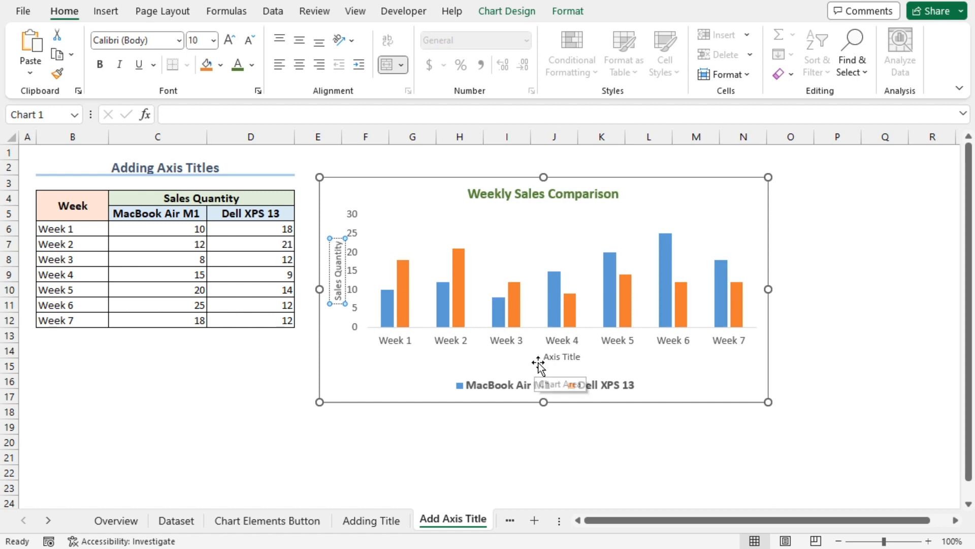
left_click(561, 357)
type("Week Numb")
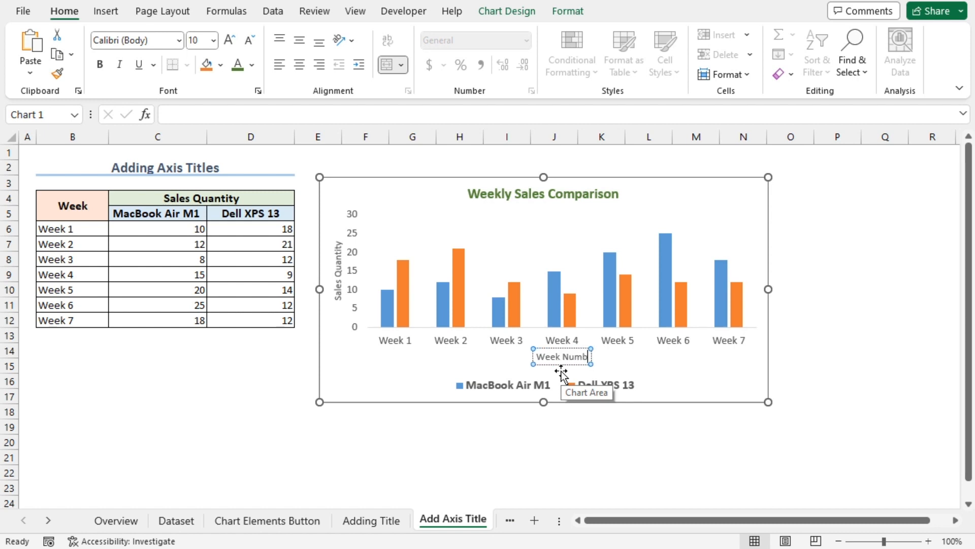
mouse_move(416, 310)
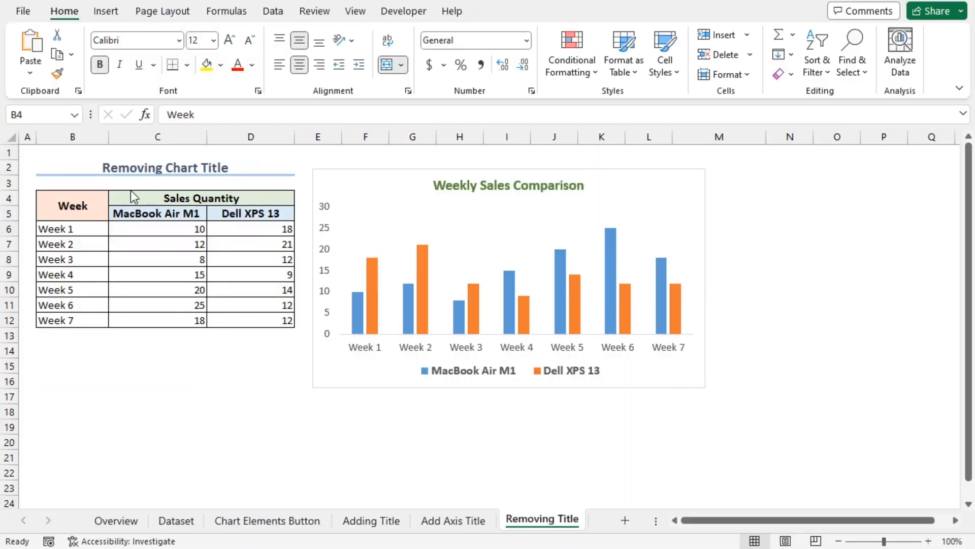
- Remove the chart title by unchecking Chart Title in Chart Elements, then undo to restore it
left_click(508, 185)
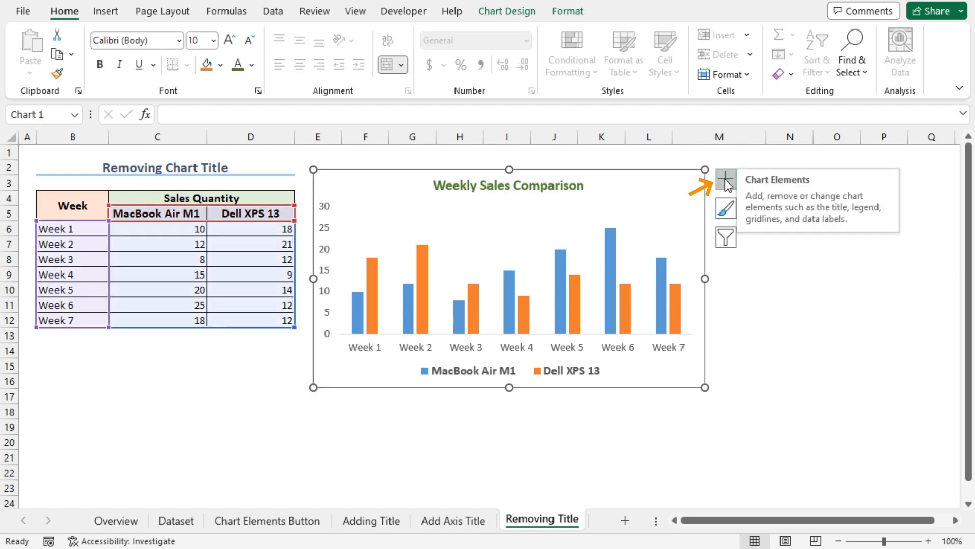
left_click(725, 179)
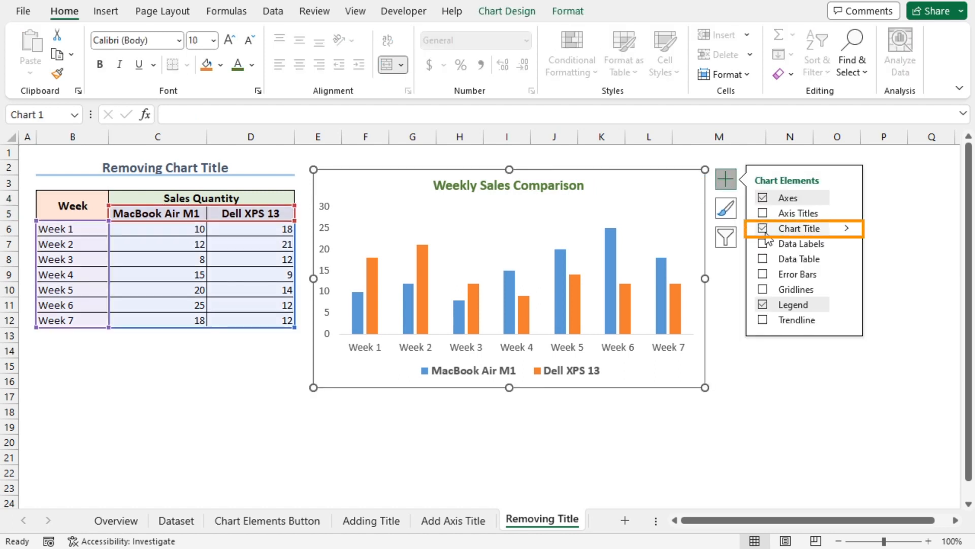
left_click(763, 228)
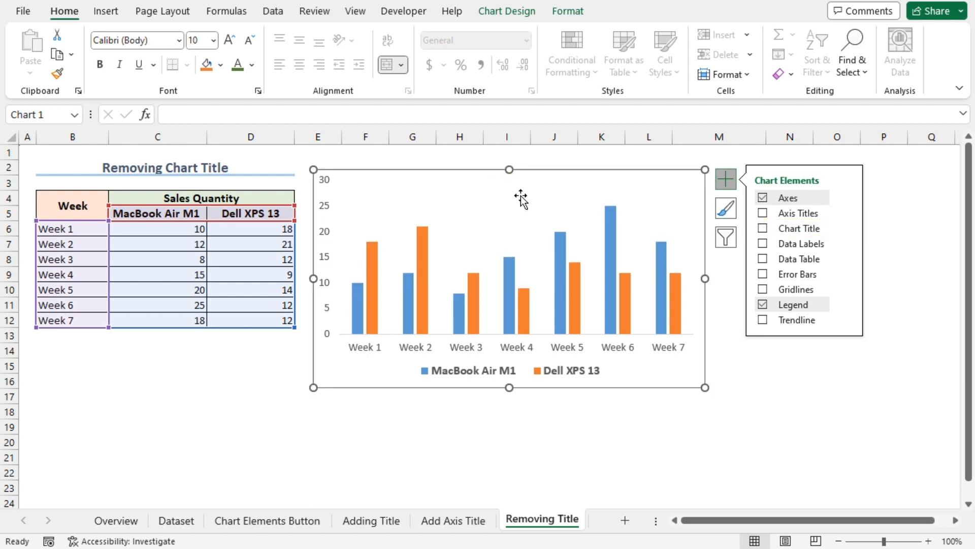
key("ctrl+z")
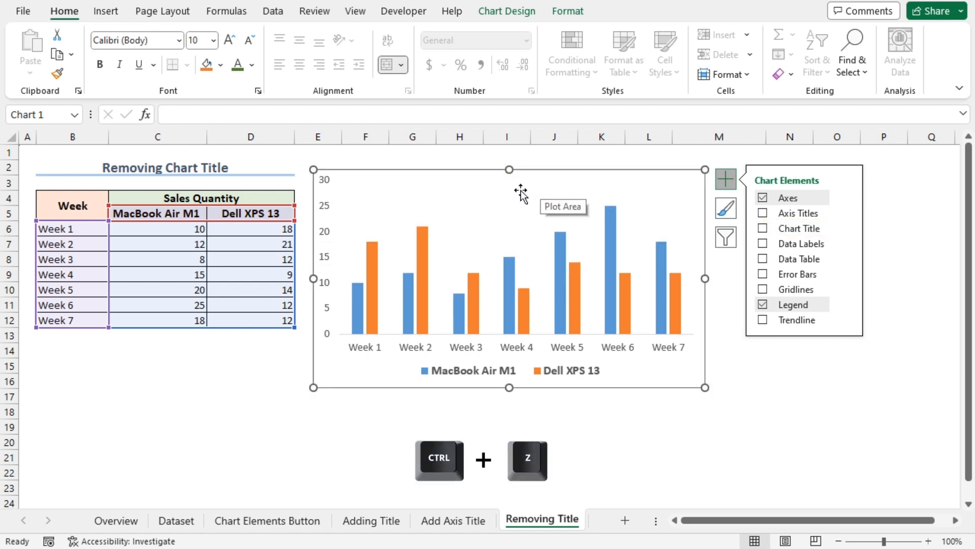
key("ctrl+z")
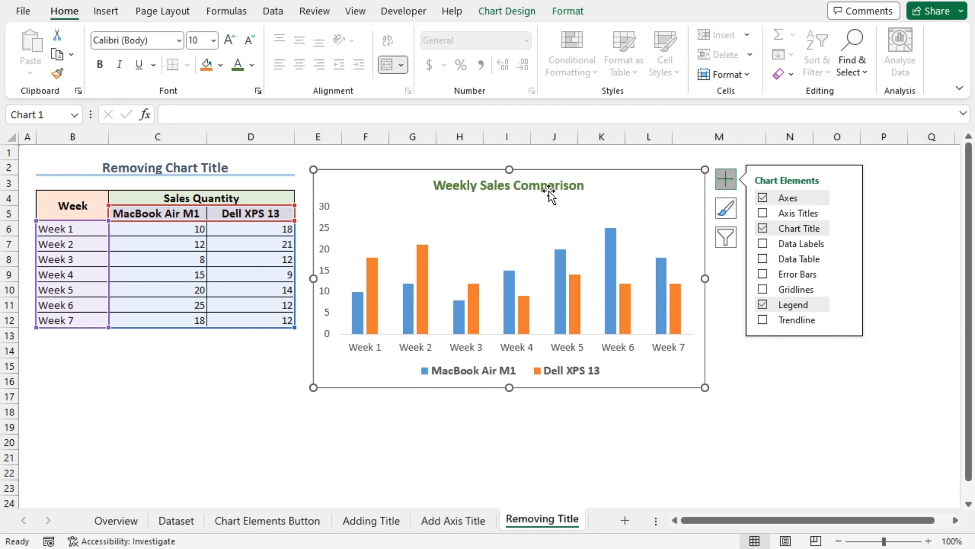
- Select the 'Weekly Sales Comparison' title and delete it with the Delete key
left_click(508, 185)
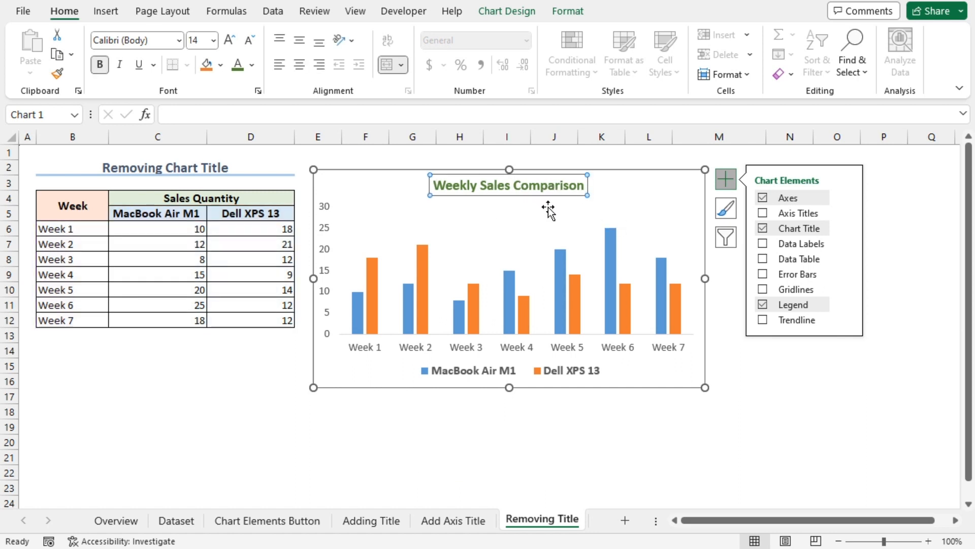
key("Delete")
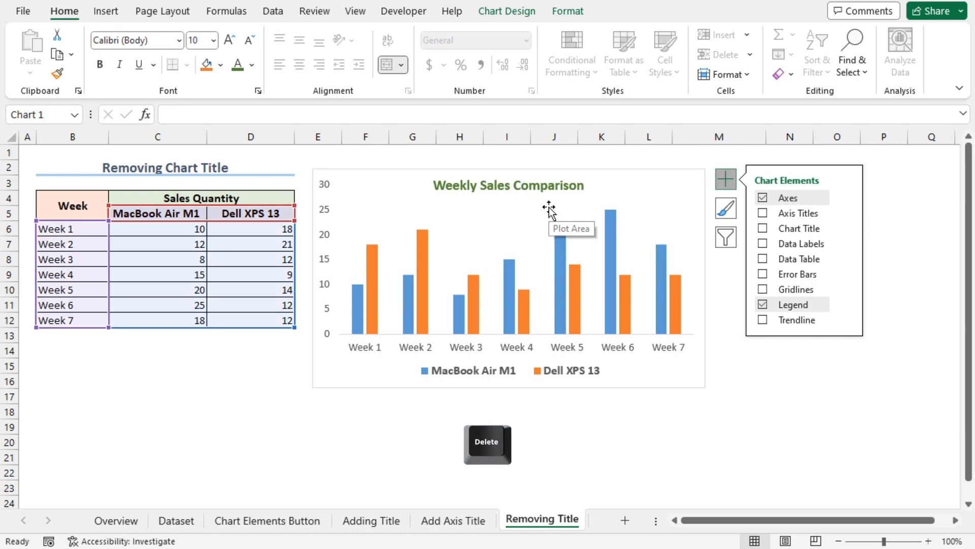